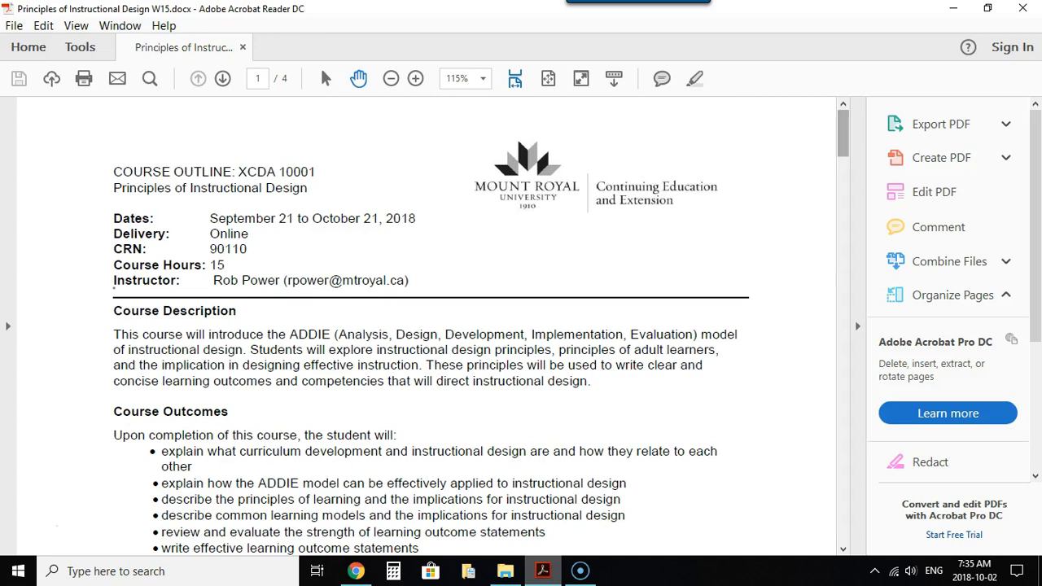
- Scroll the course outline PDF past the assessments to the Tentative Course Schedule table on page 2
{"action": "scroll", "scroll_direction": "down", "scroll_amount": 3}
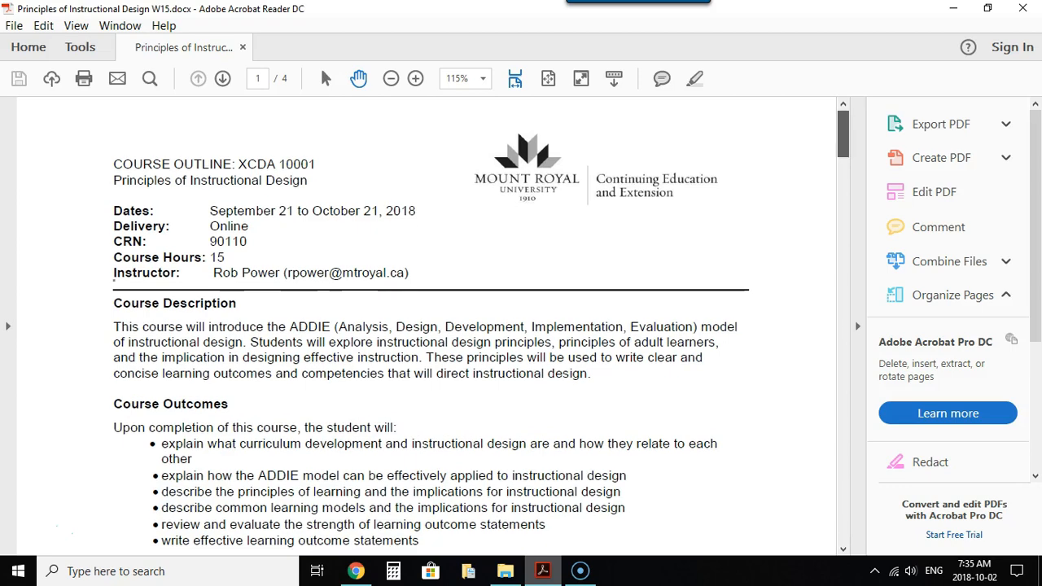
{"action": "scroll", "scroll_direction": "down", "scroll_amount": 3}
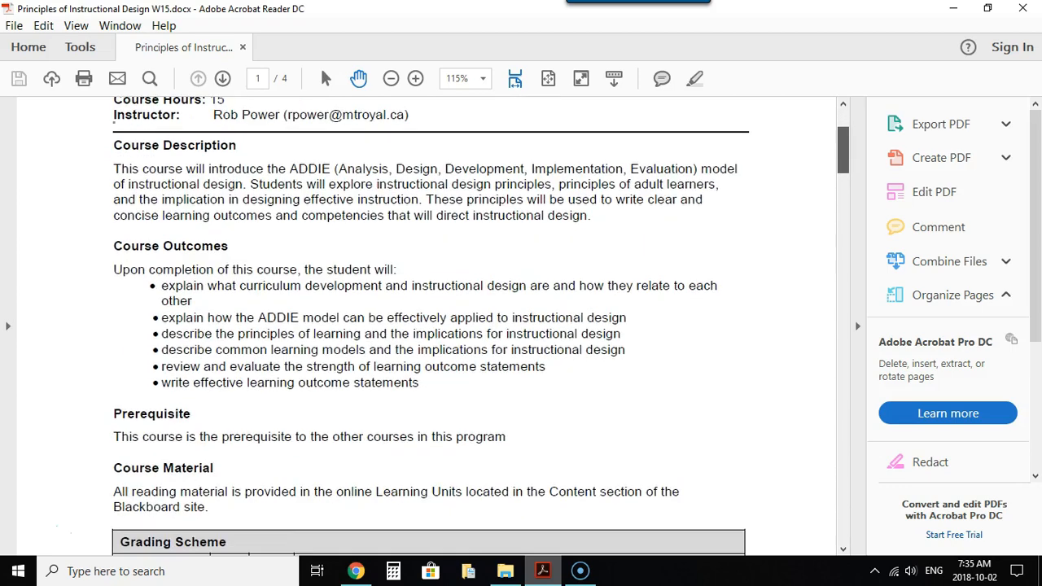
{"action": "scroll", "scroll_direction": "down", "scroll_amount": 3}
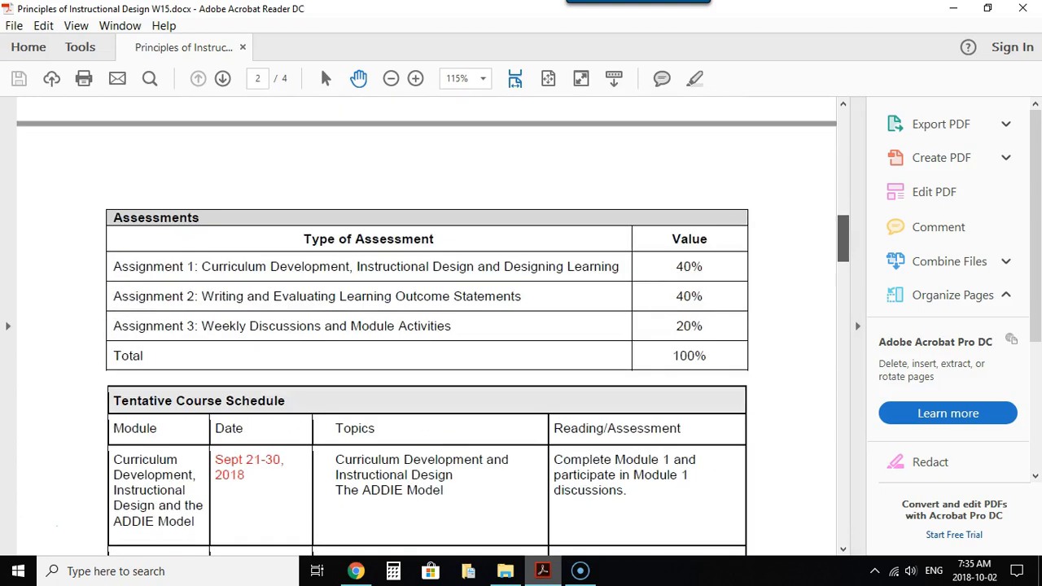
{"action": "scroll", "scroll_direction": "down", "scroll_amount": 3}
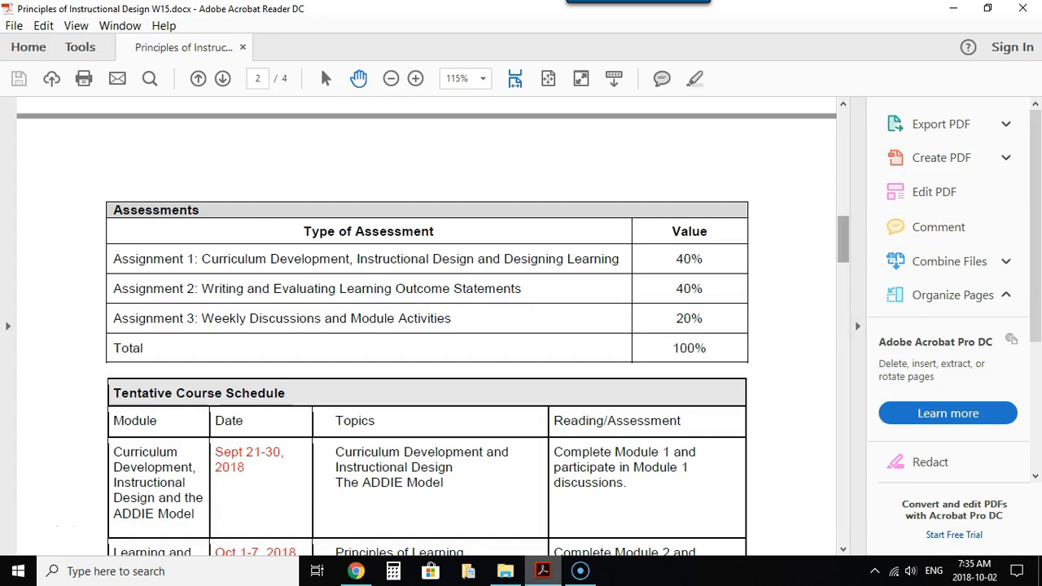
{"action": "scroll", "scroll_direction": "down", "scroll_amount": 3}
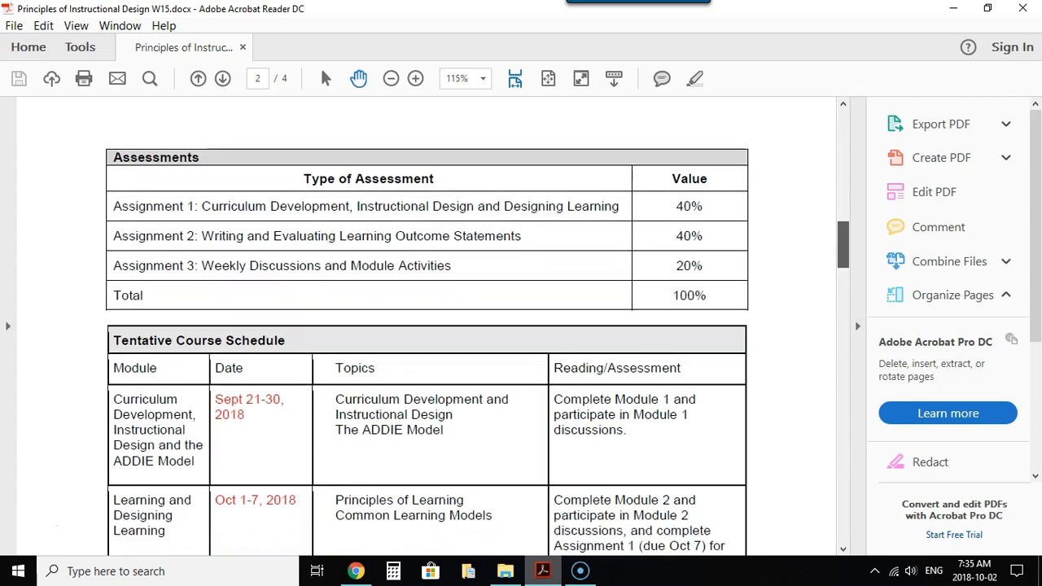
{"action": "scroll", "scroll_direction": "down", "scroll_amount": 3}
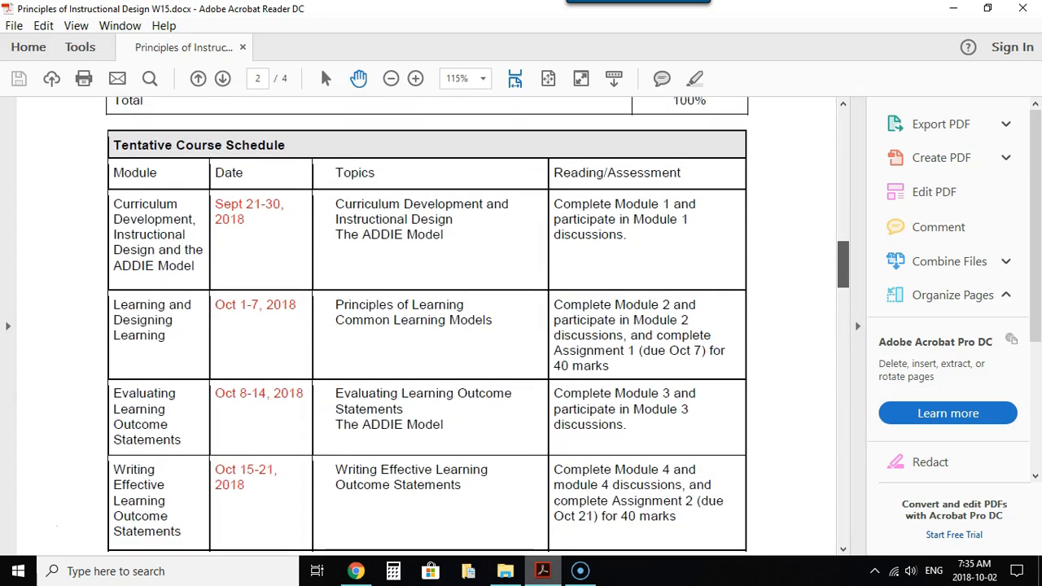
{"action": "scroll", "scroll_direction": "down", "scroll_amount": 3}
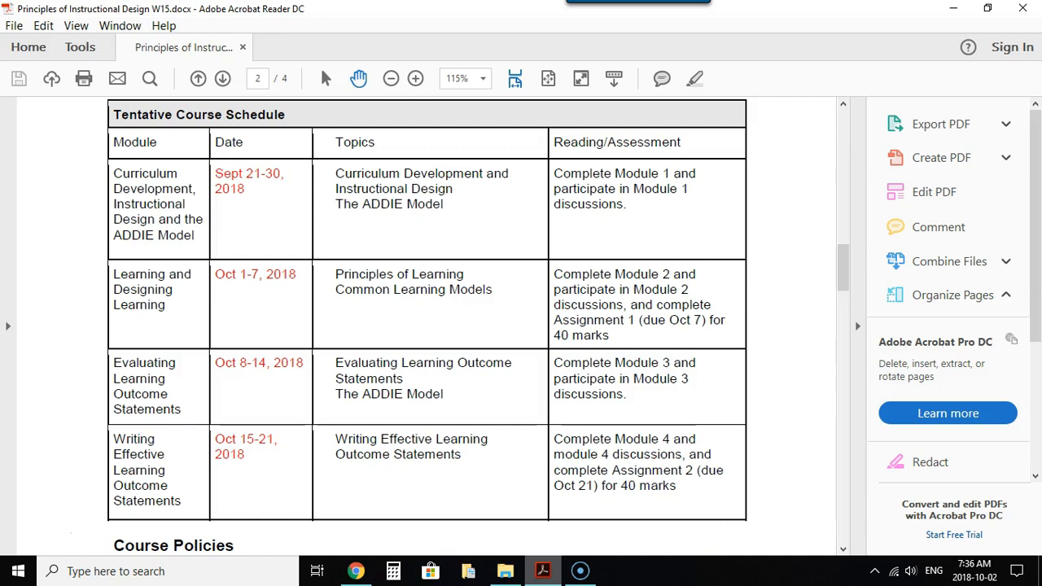
{"action": "mouse_move", "coordinate": [355, 572]}
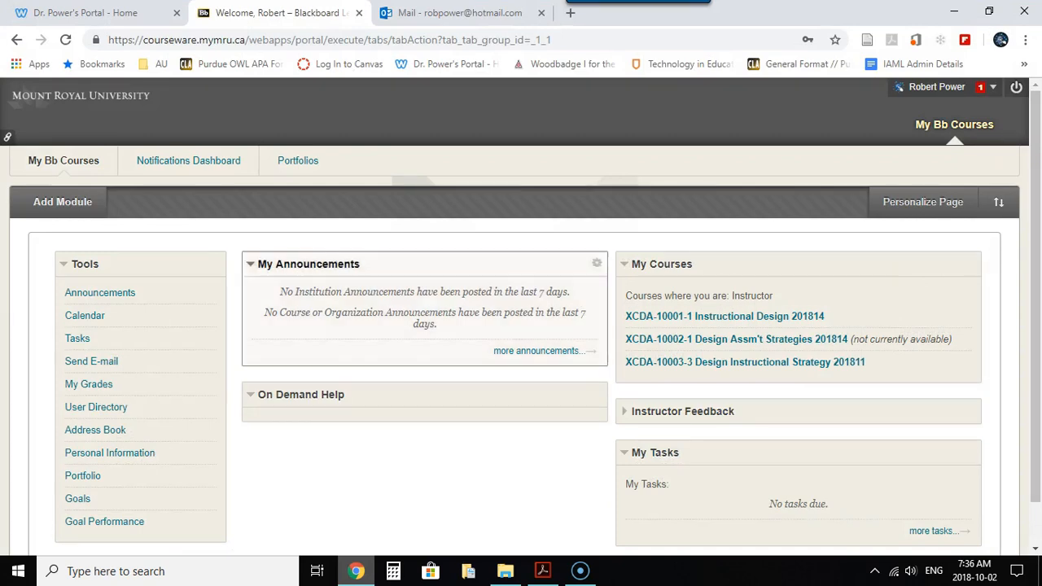
{"action": "mouse_move", "coordinate": [726, 316]}
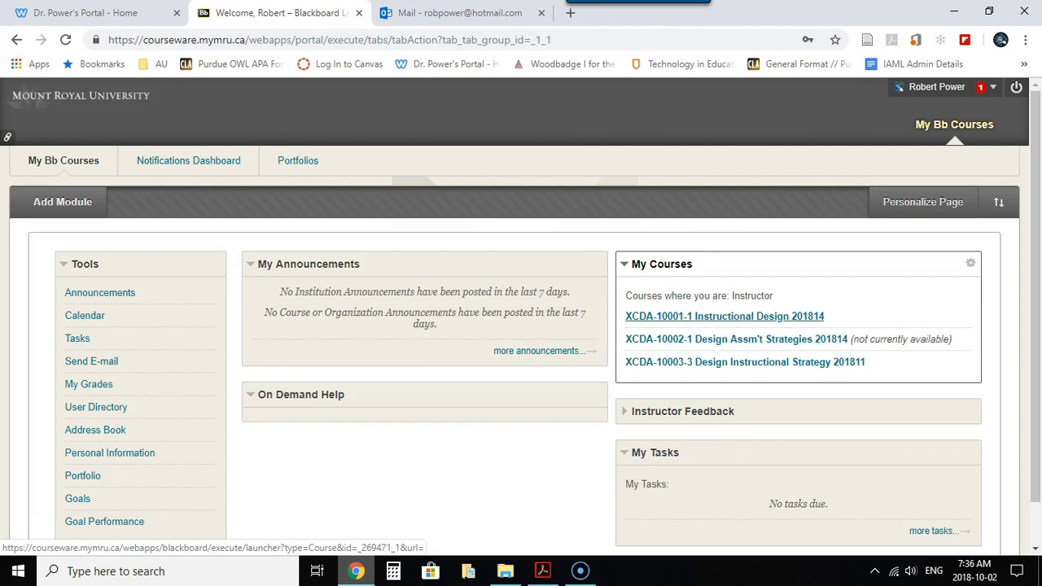
- Open the XCDA-10001-1 Instructional Design course from My Courses to its Announcements page
{"action": "left_click", "coordinate": [100, 293]}
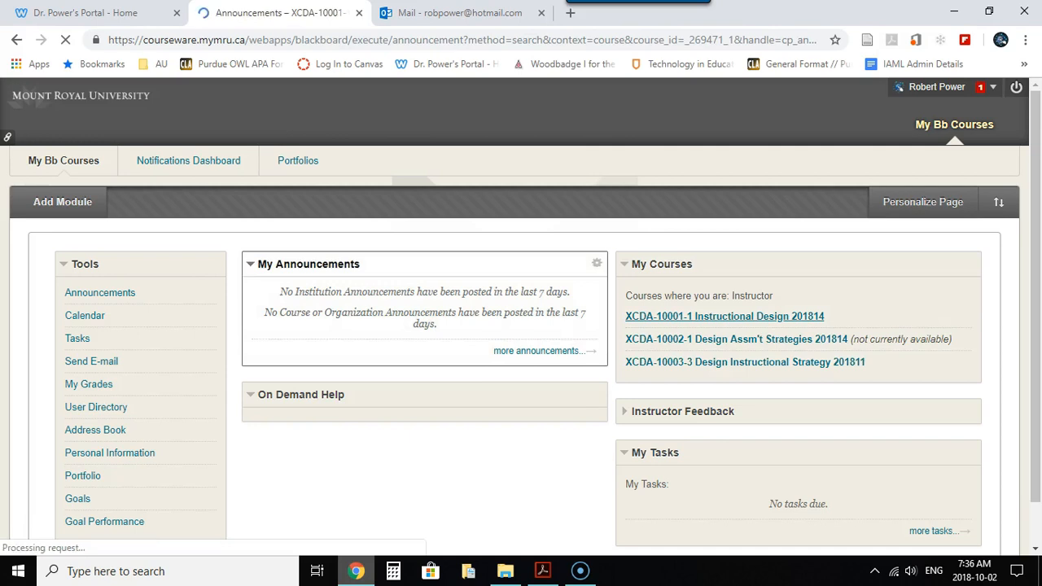
{"action": "left_click", "coordinate": [724, 316]}
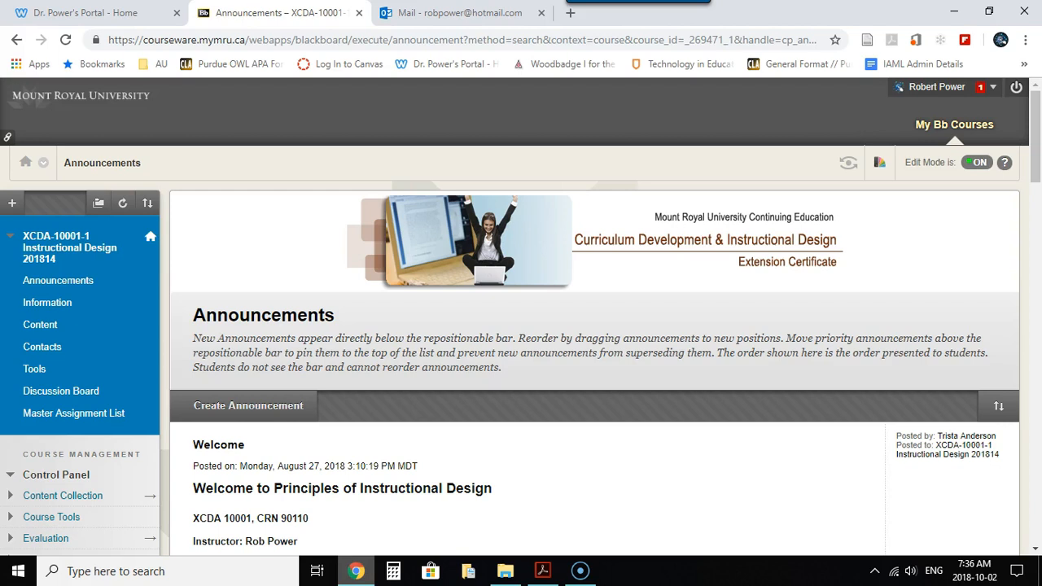
{"action": "mouse_move", "coordinate": [39, 326]}
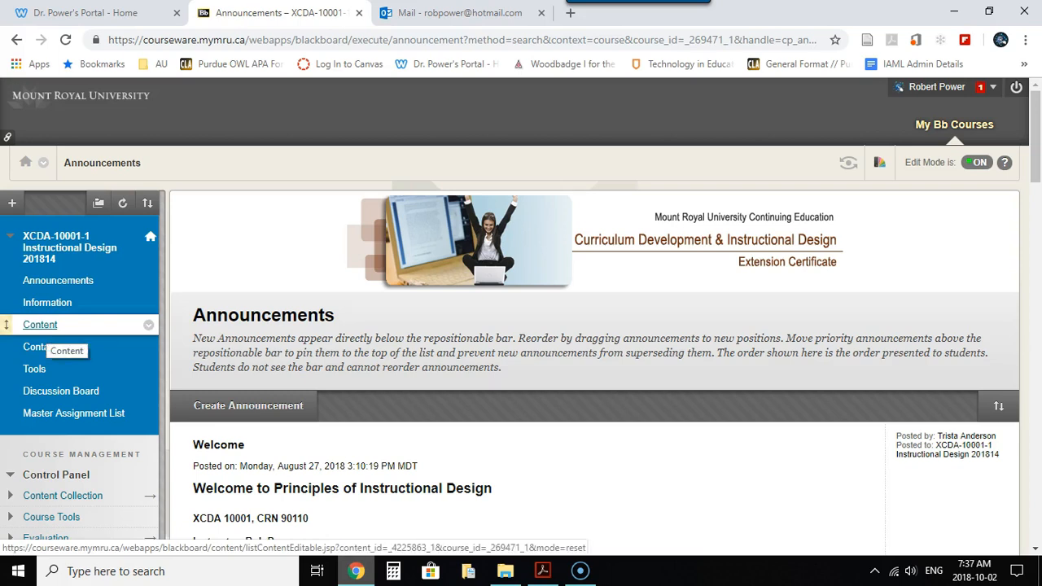
- Go to the course Content area and review its folders down the page
{"action": "left_click", "coordinate": [39, 326]}
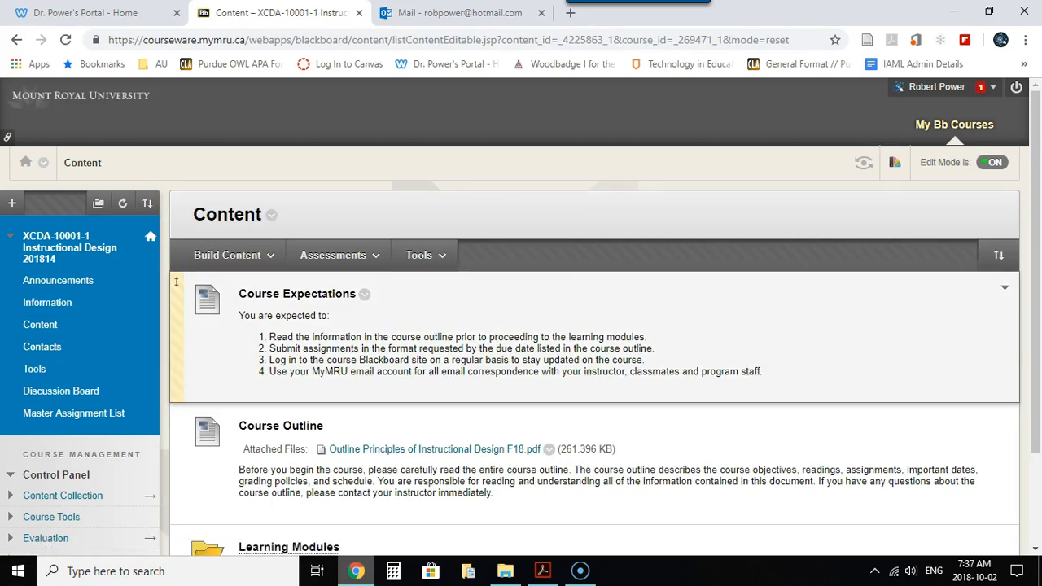
{"action": "scroll", "scroll_direction": "down", "scroll_amount": 3}
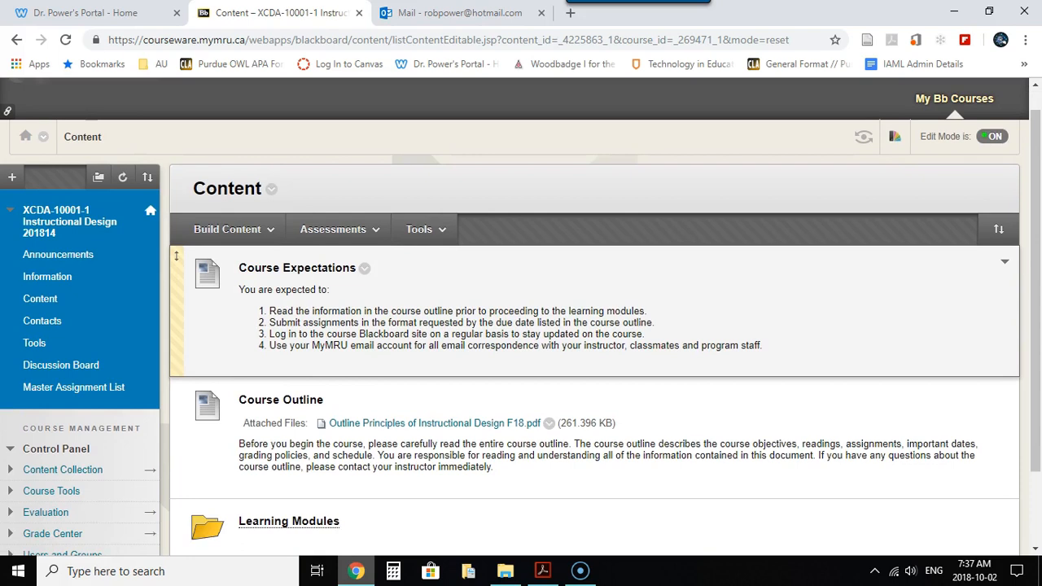
{"action": "scroll", "scroll_direction": "down", "scroll_amount": 3}
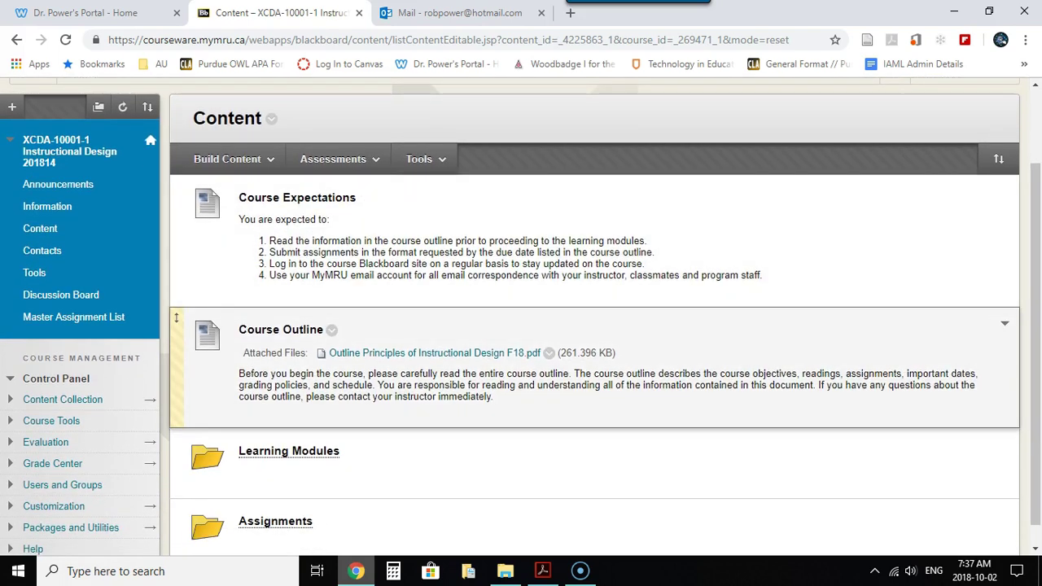
{"action": "scroll", "scroll_direction": "down", "scroll_amount": 3}
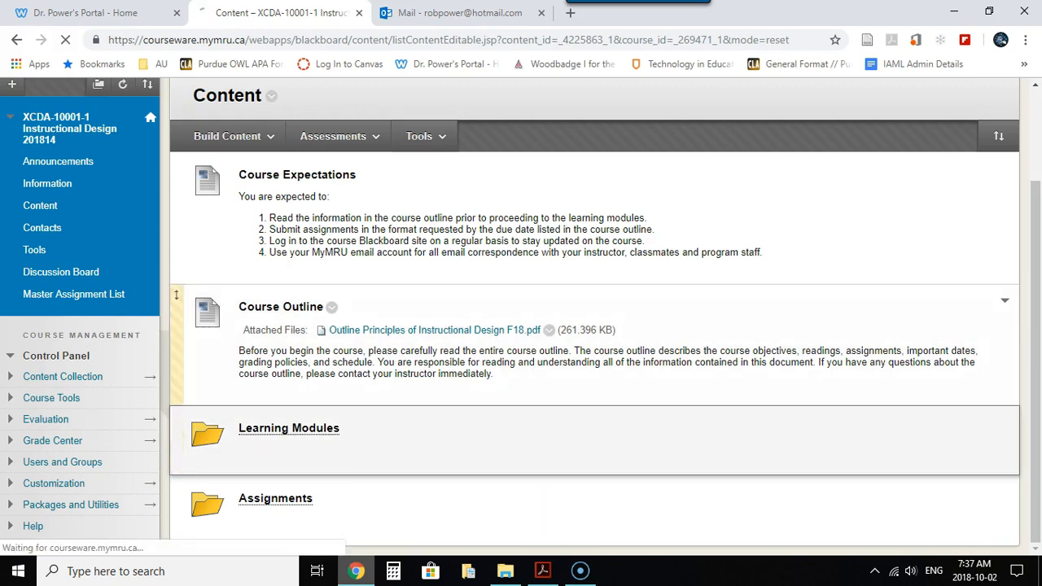
- Follow the Learning Modules link to the Principles of Instructional Design course introduction
{"action": "left_click", "coordinate": [288, 428]}
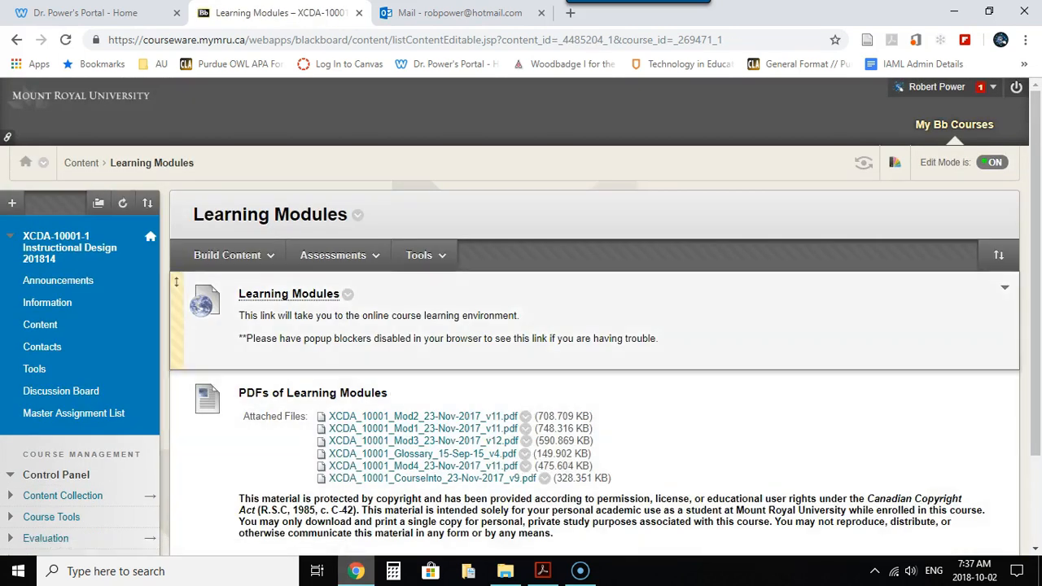
{"action": "scroll", "scroll_direction": "down", "scroll_amount": 3}
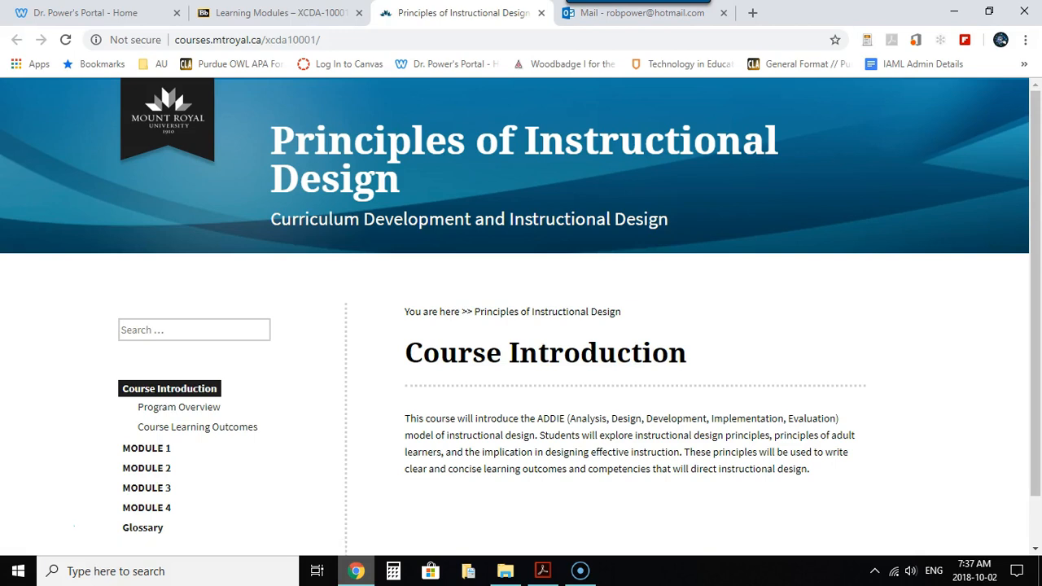
- Enter Module 1 and view its Learning Outcomes Taxonomy and Relationships page
{"action": "scroll", "scroll_direction": "down", "scroll_amount": 3}
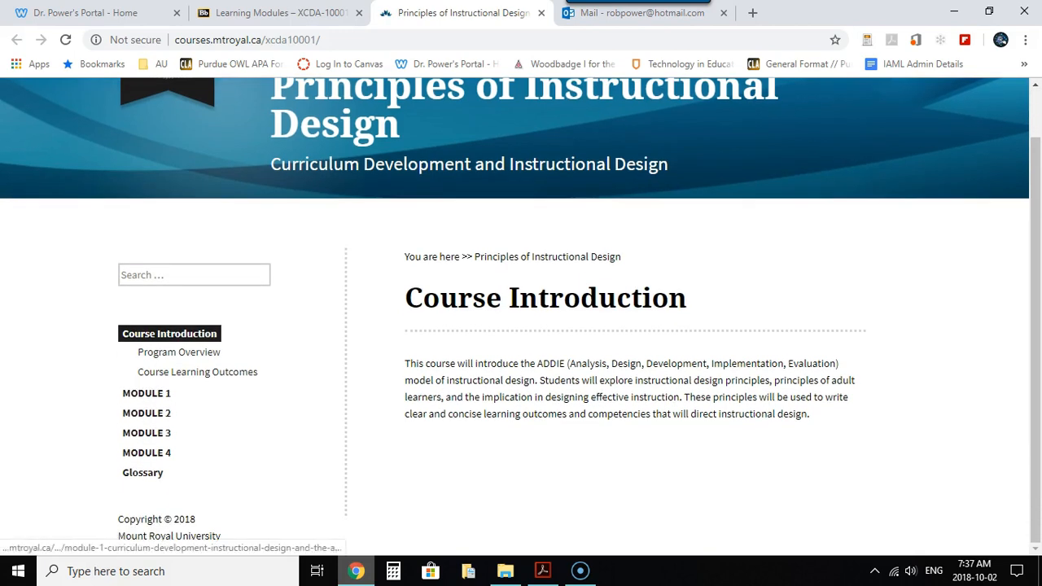
{"action": "mouse_move", "coordinate": [143, 472]}
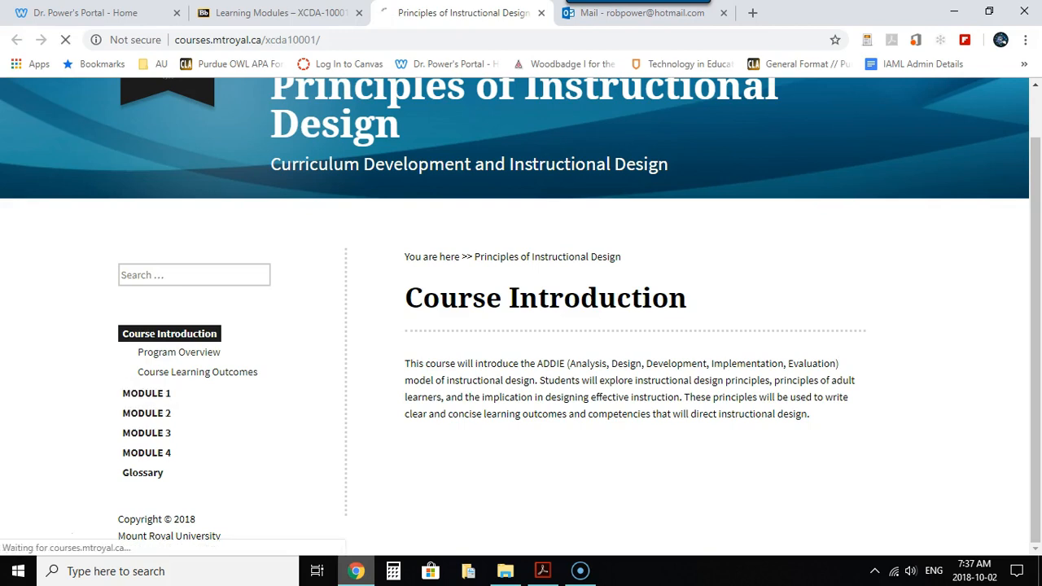
{"action": "left_click", "coordinate": [146, 393]}
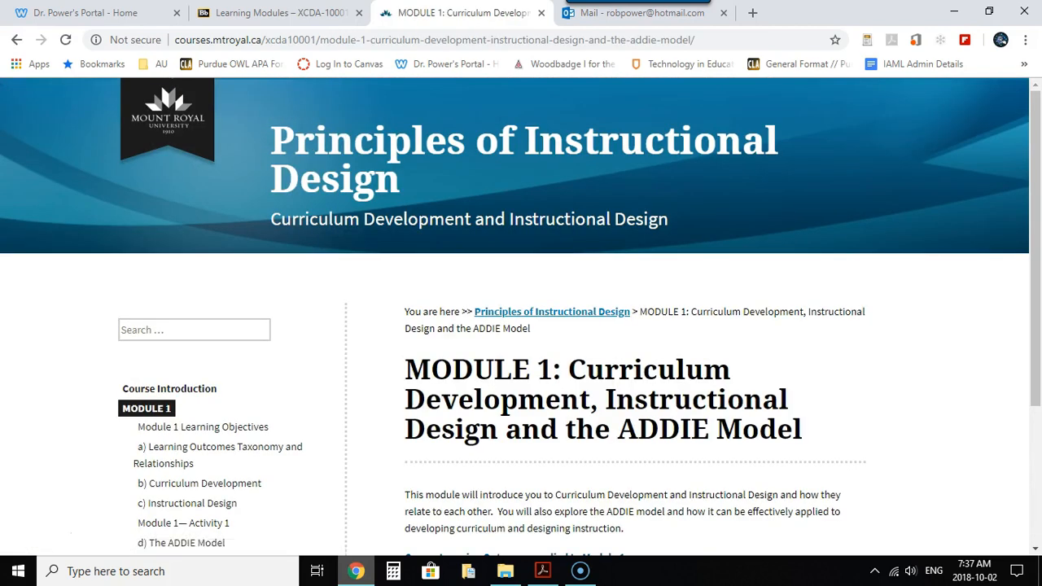
{"action": "scroll", "scroll_direction": "down", "scroll_amount": 3}
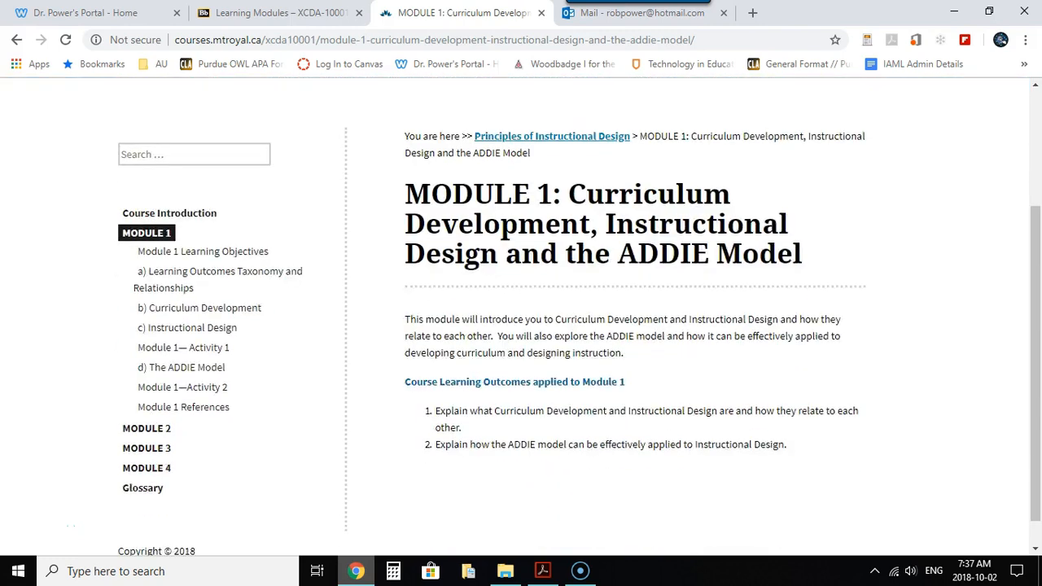
{"action": "scroll", "scroll_direction": "down", "scroll_amount": 3}
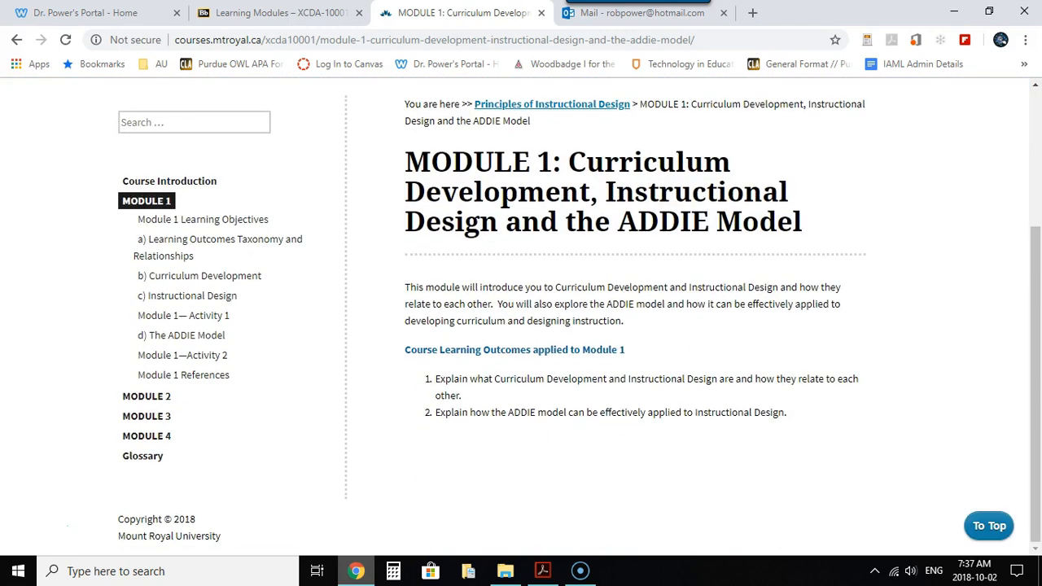
{"action": "mouse_move", "coordinate": [202, 218]}
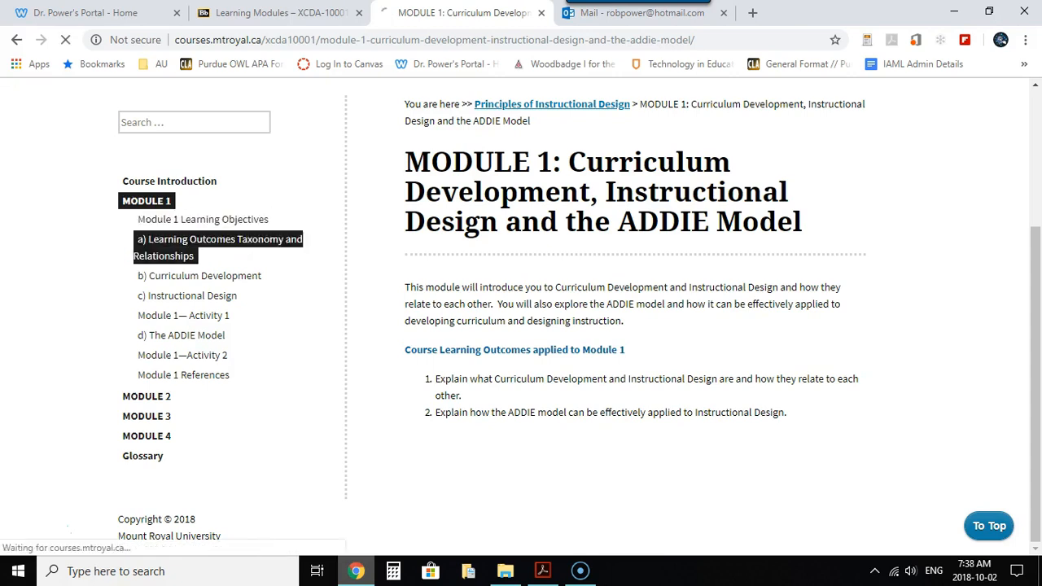
{"action": "left_click", "coordinate": [201, 219]}
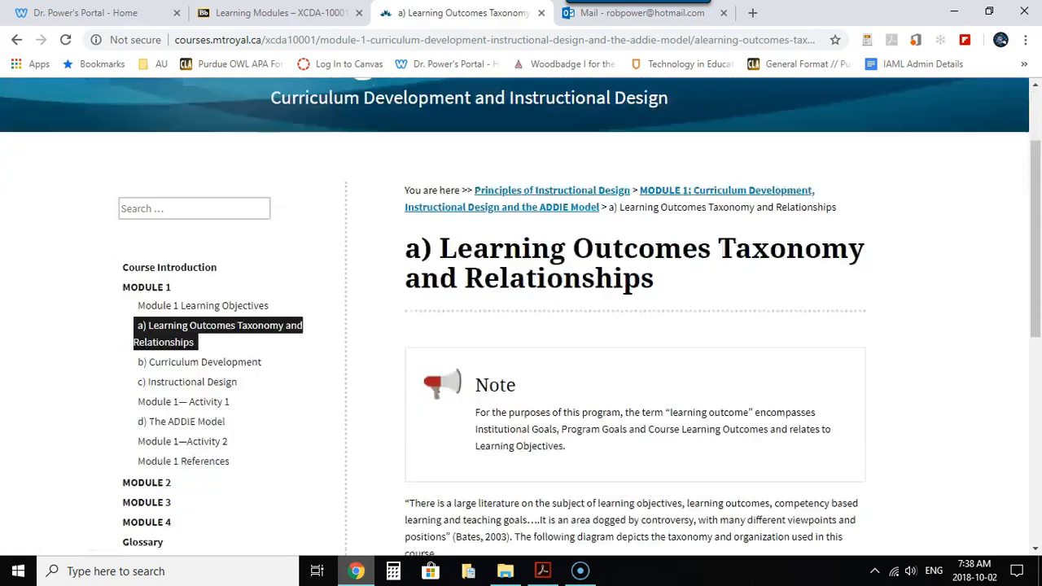
{"action": "scroll", "scroll_direction": "down", "scroll_amount": 3}
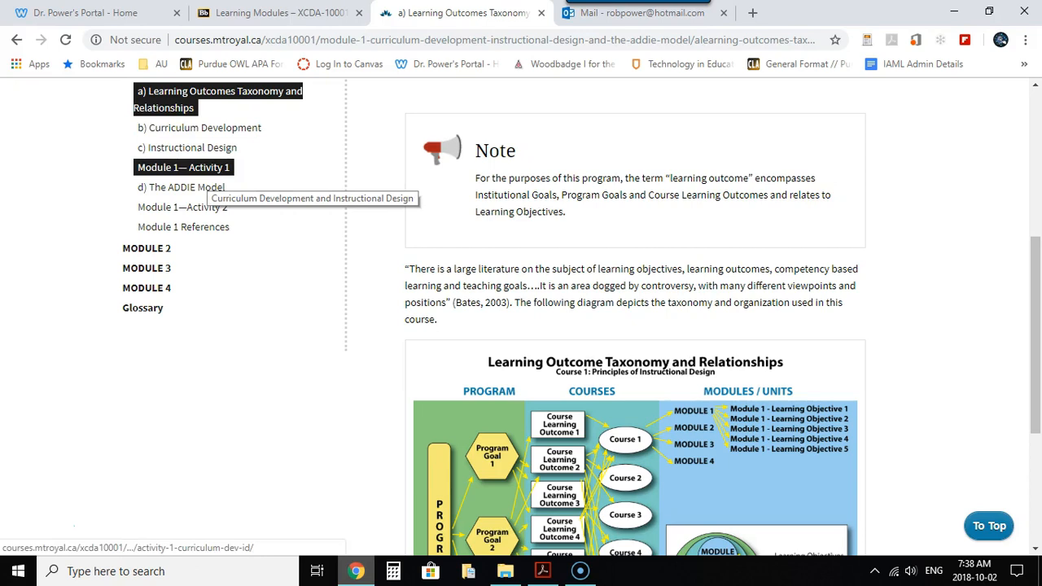
- View the Module 1 Activity 1 page and read down its instructions
{"action": "left_click", "coordinate": [182, 166]}
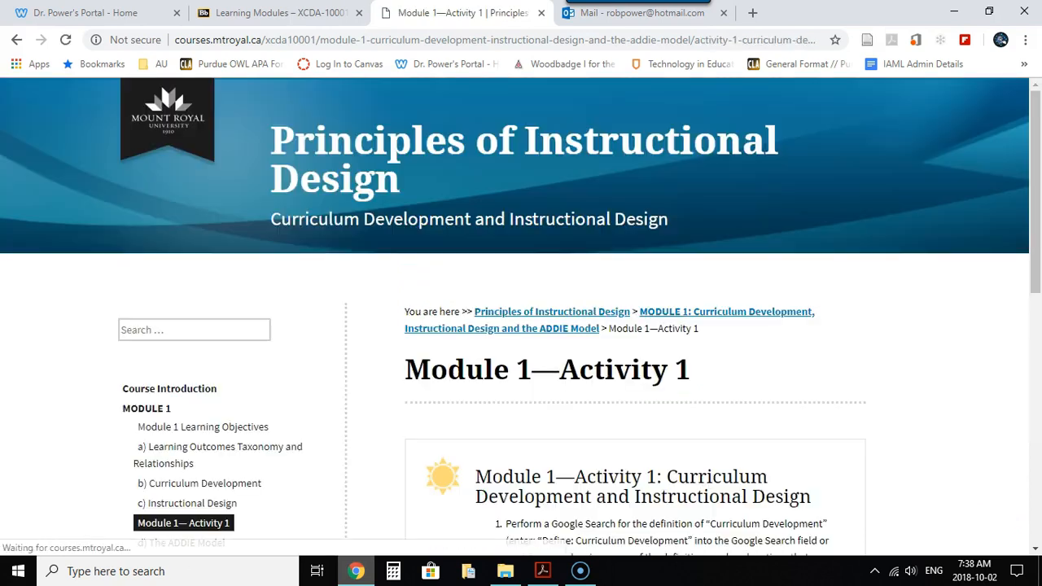
{"action": "scroll", "scroll_direction": "down", "scroll_amount": 3}
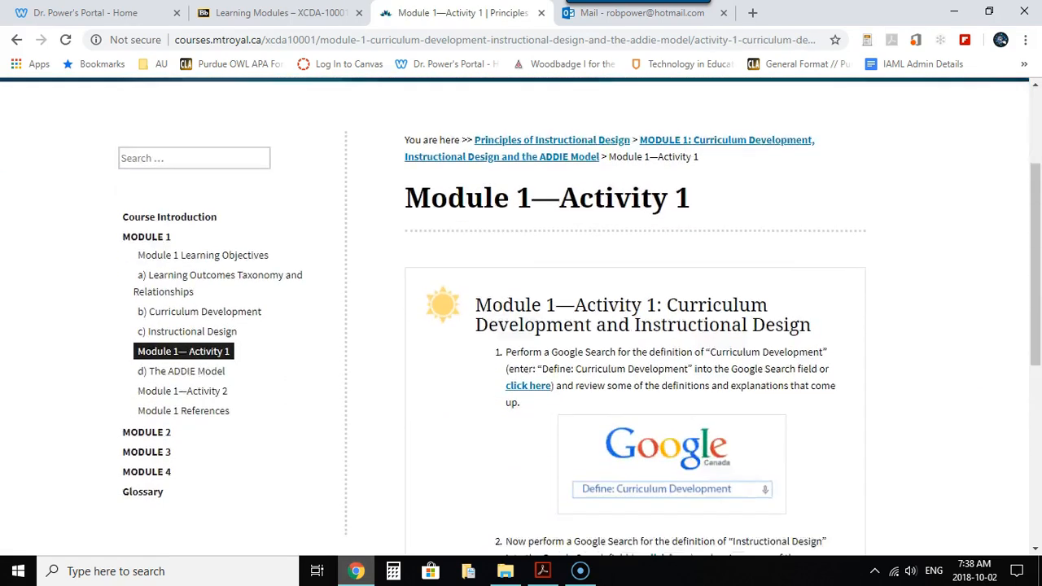
{"action": "scroll", "scroll_direction": "down", "scroll_amount": 3}
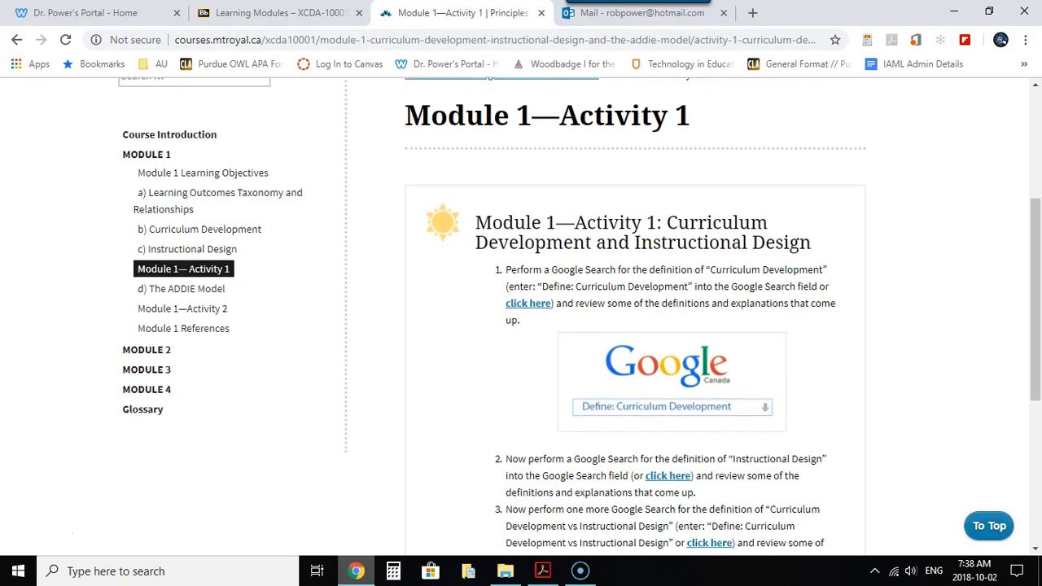
{"action": "scroll", "scroll_direction": "down", "scroll_amount": 3}
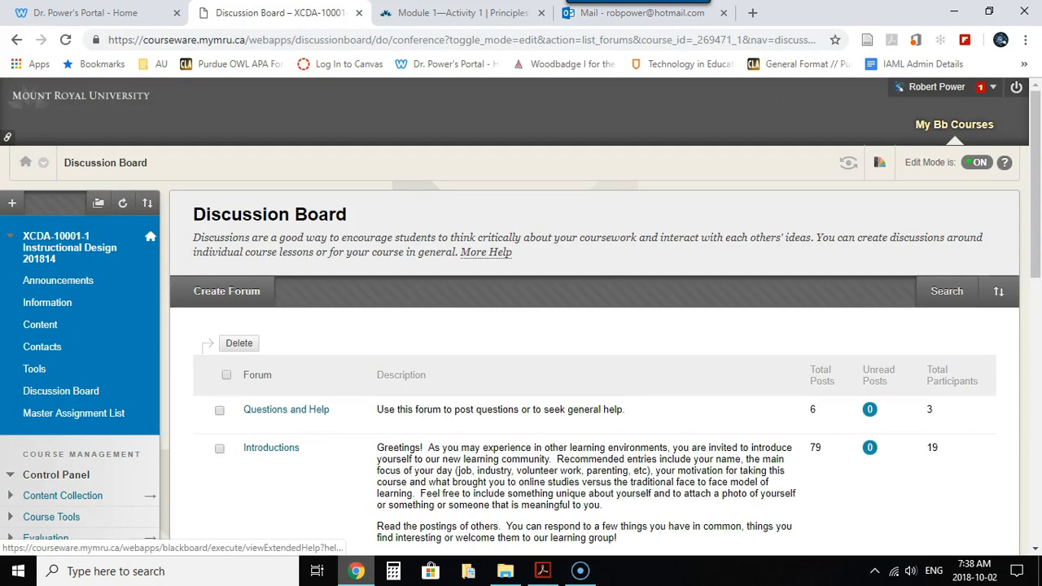
- Review the forum list from Questions and Help and Introductions past Coffee Shop to the Module 1 and 2 activity forums
{"action": "scroll", "scroll_direction": "down", "scroll_amount": 3}
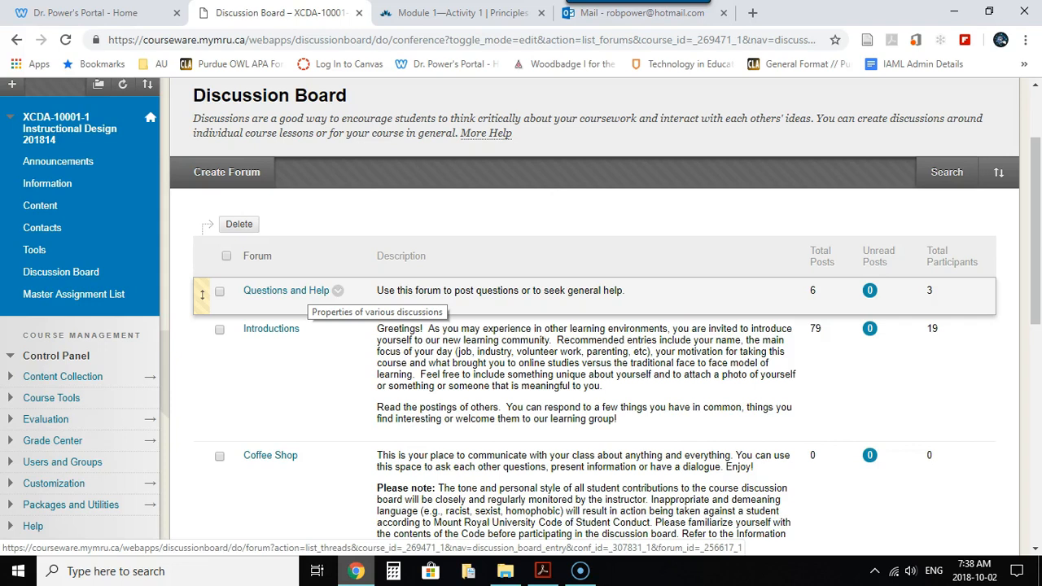
{"action": "scroll", "scroll_direction": "down", "scroll_amount": 3}
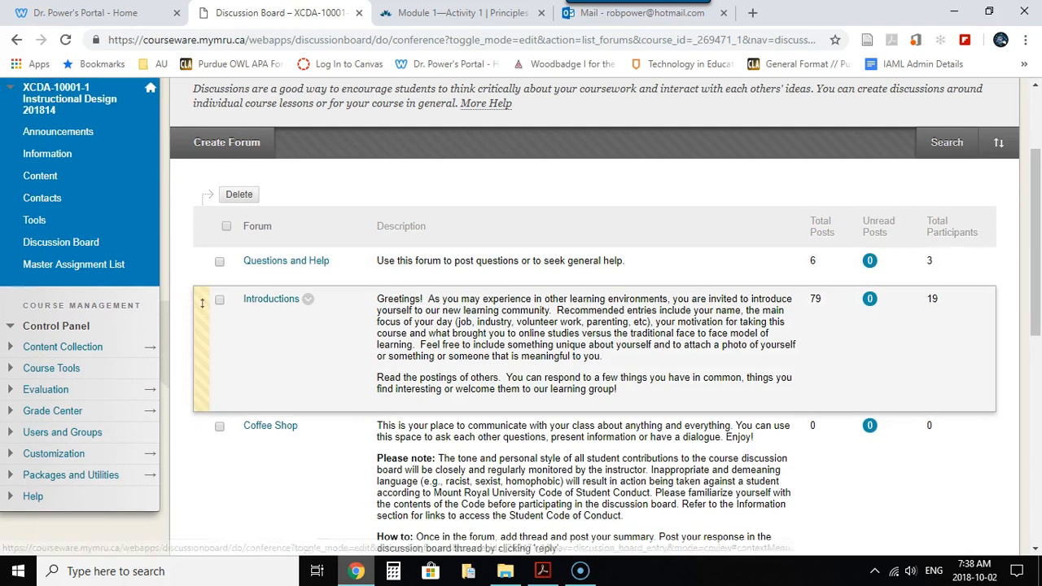
{"action": "mouse_move", "coordinate": [308, 300]}
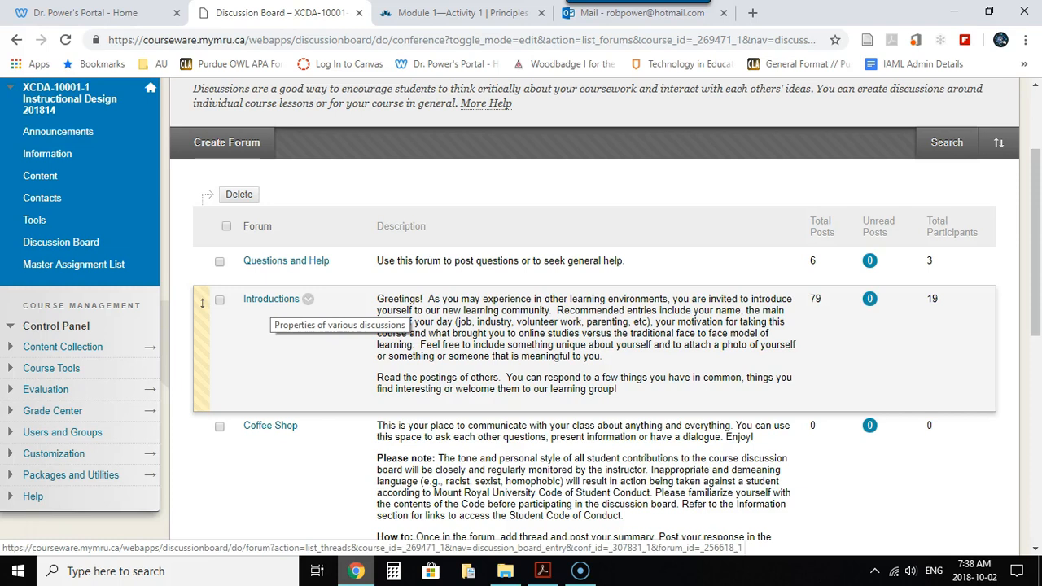
{"action": "scroll", "scroll_direction": "down", "scroll_amount": 3}
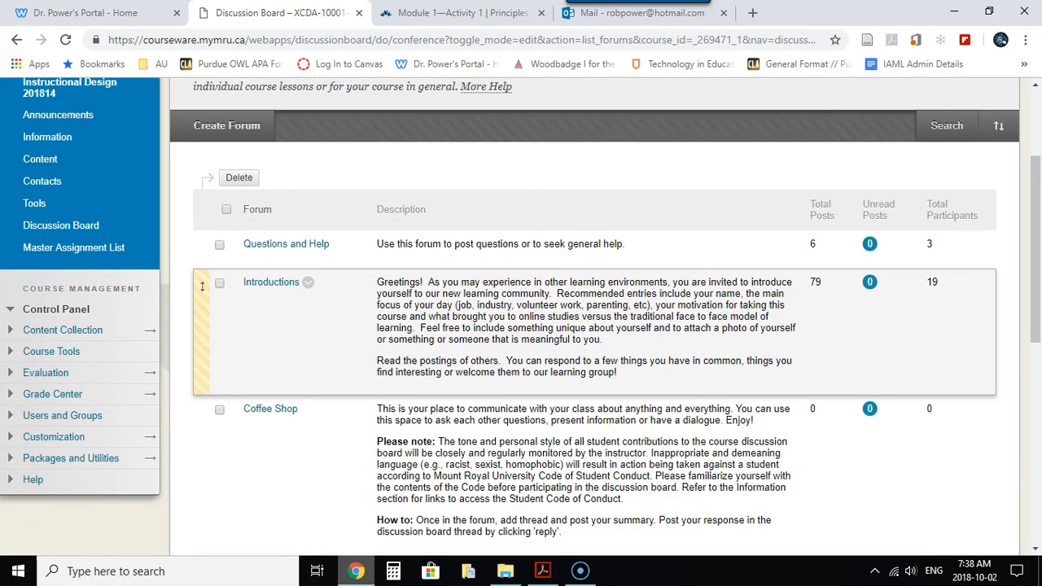
{"action": "scroll", "scroll_direction": "down", "scroll_amount": 3}
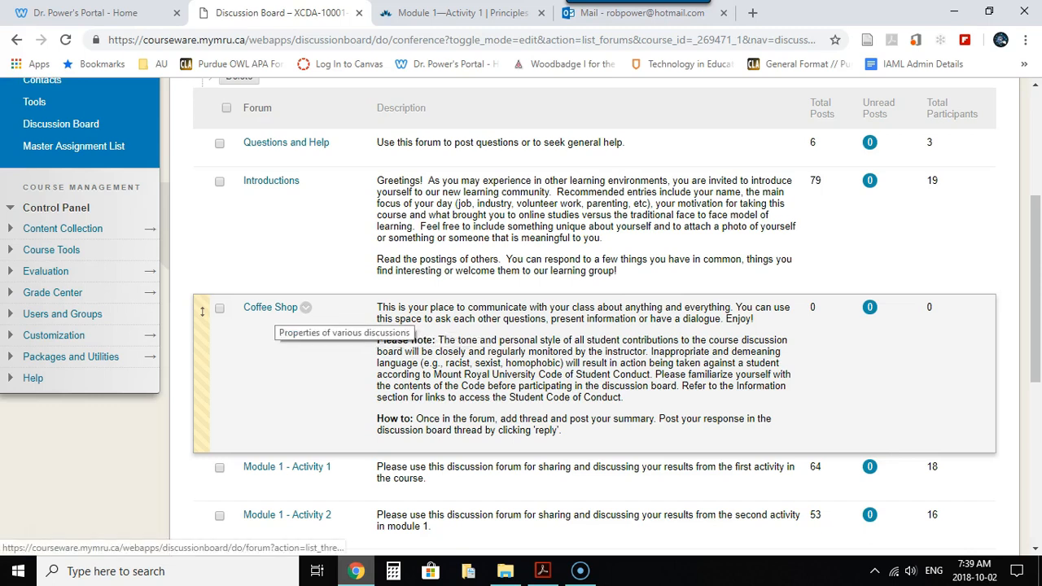
{"action": "scroll", "scroll_direction": "down", "scroll_amount": 3}
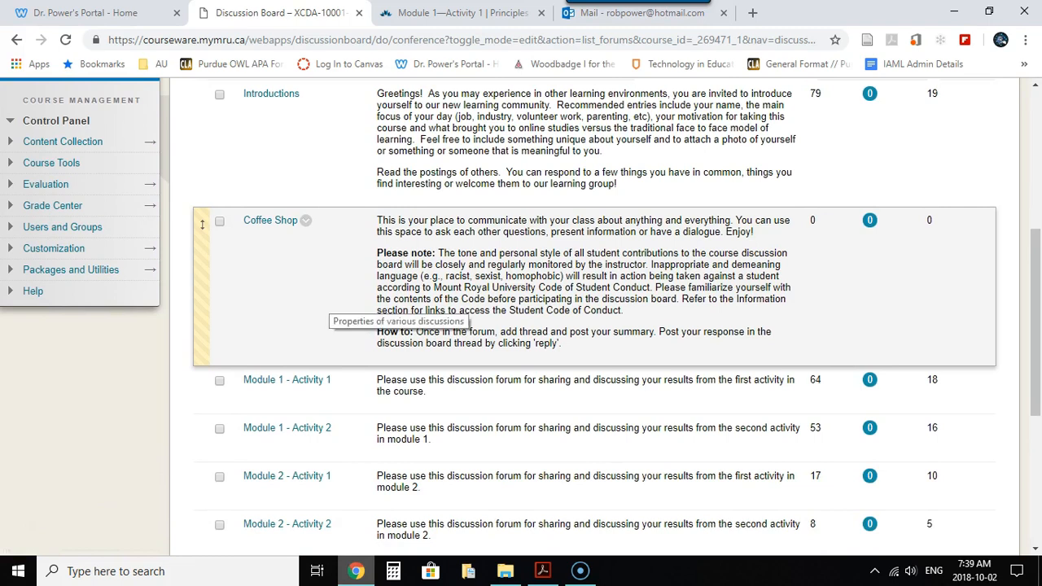
{"action": "scroll", "scroll_direction": "down", "scroll_amount": 3}
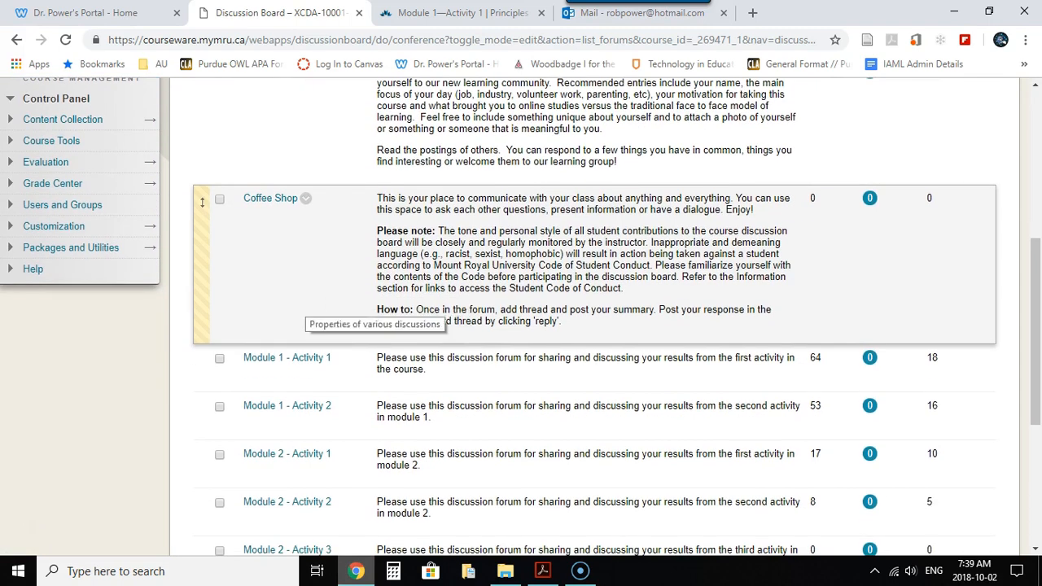
{"action": "mouse_move", "coordinate": [287, 358]}
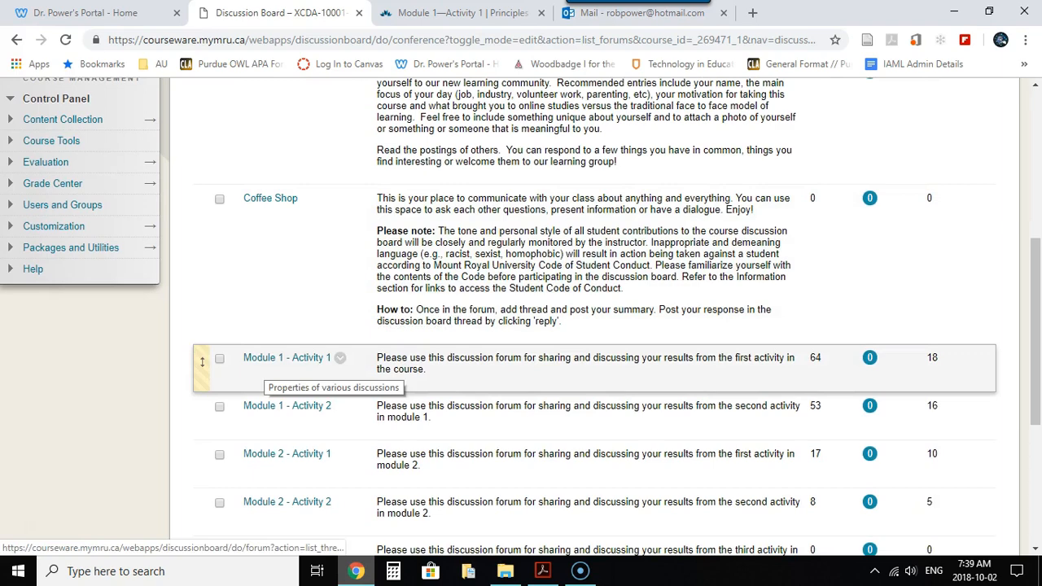
{"action": "left_click", "coordinate": [456, 13]}
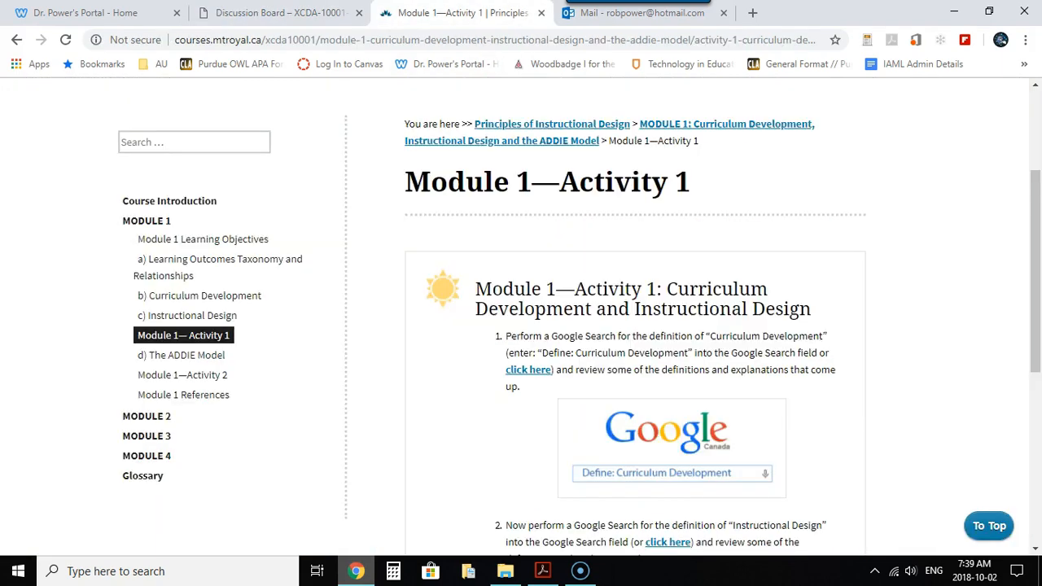
{"action": "scroll", "scroll_direction": "down", "scroll_amount": 3}
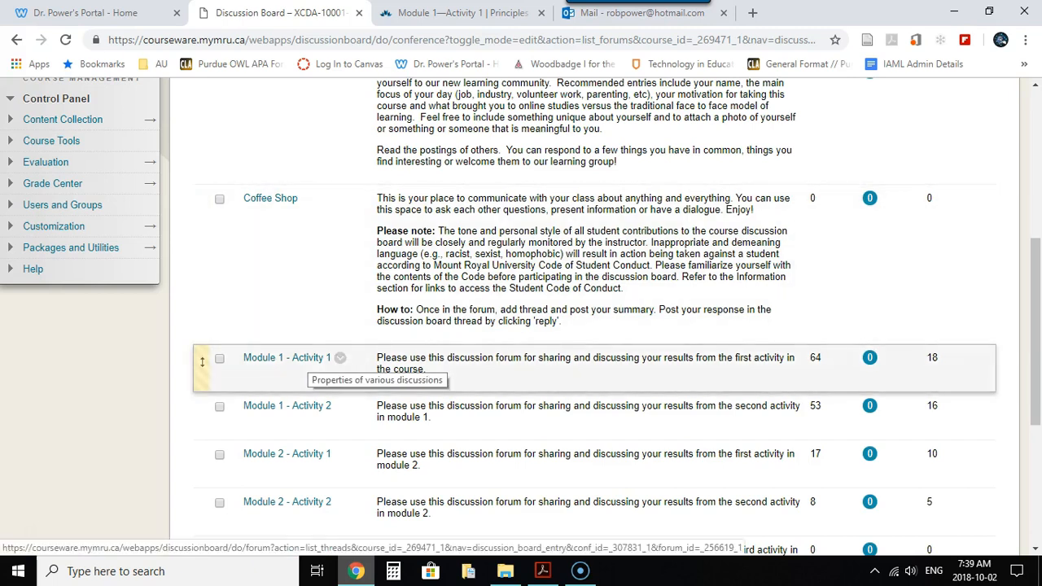
{"action": "left_click", "coordinate": [469, 13]}
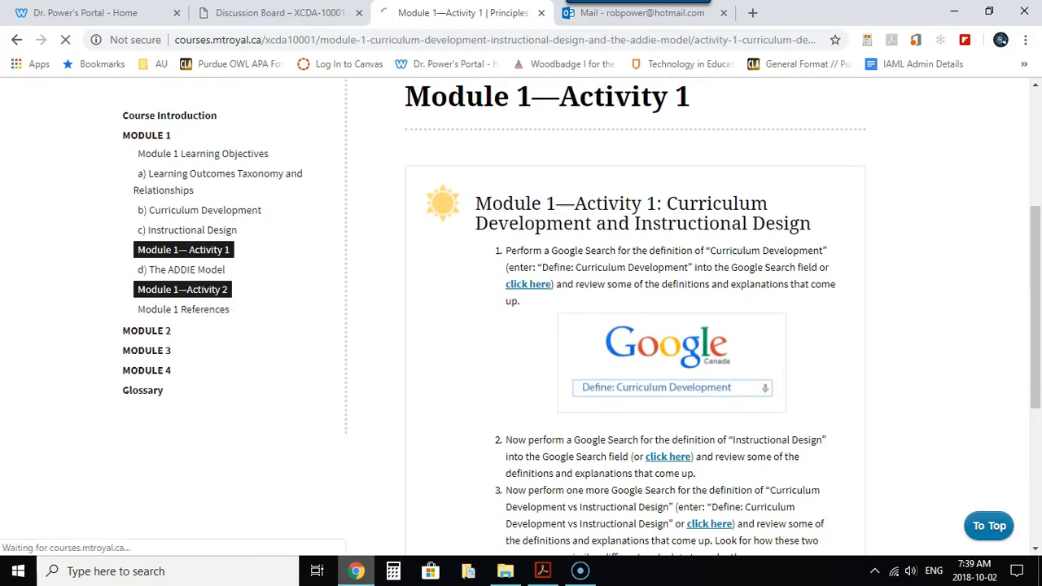
{"action": "left_click", "coordinate": [183, 289]}
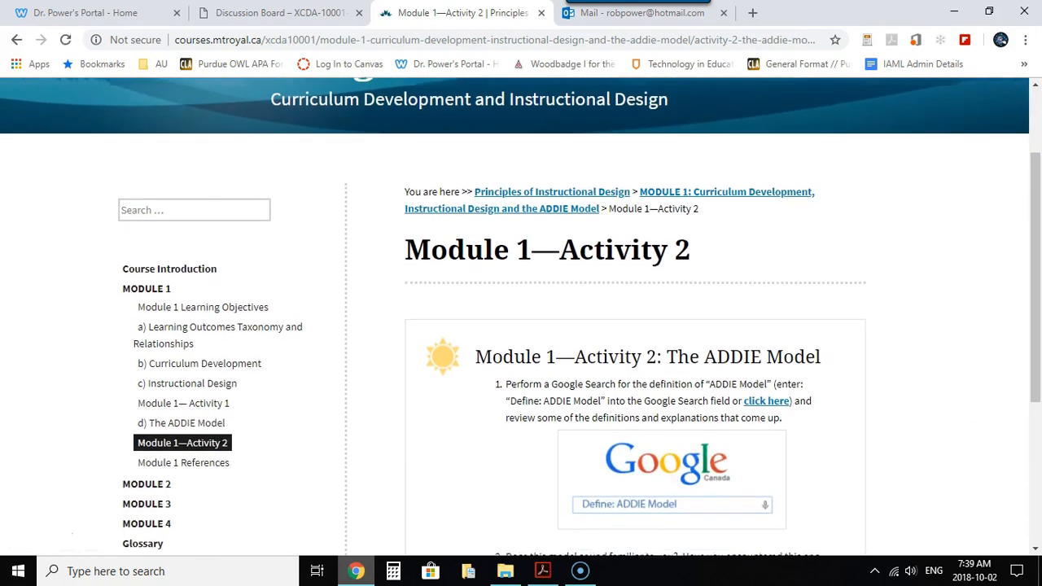
{"action": "scroll", "scroll_direction": "down", "scroll_amount": 3}
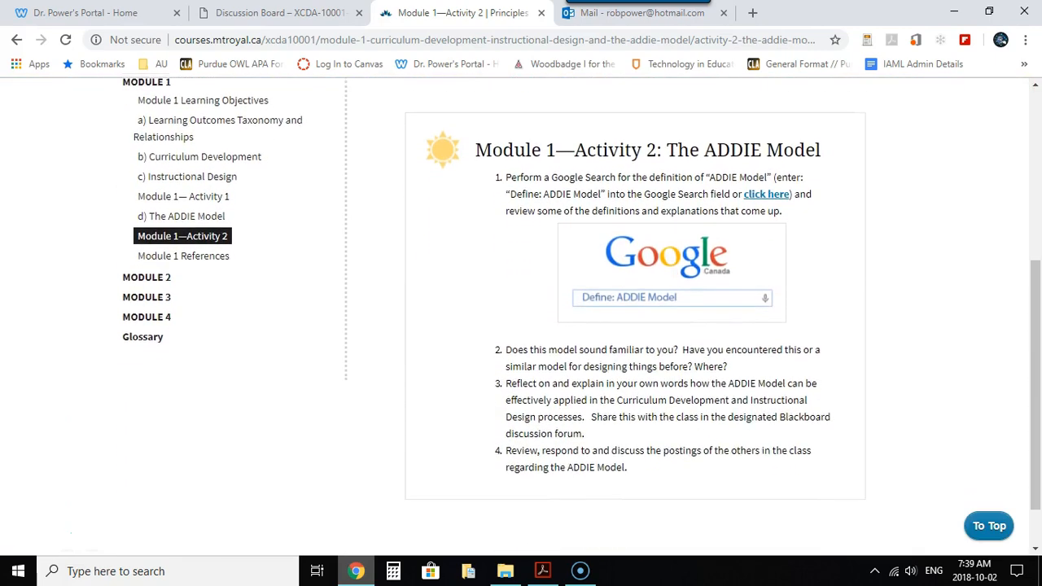
{"action": "left_click", "coordinate": [280, 13]}
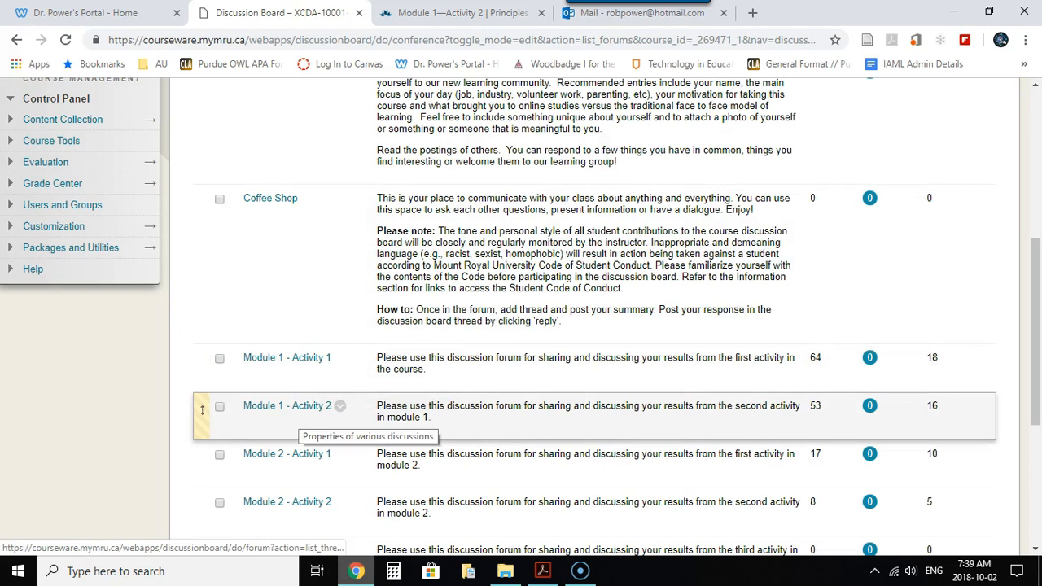
{"action": "mouse_move", "coordinate": [270, 198]}
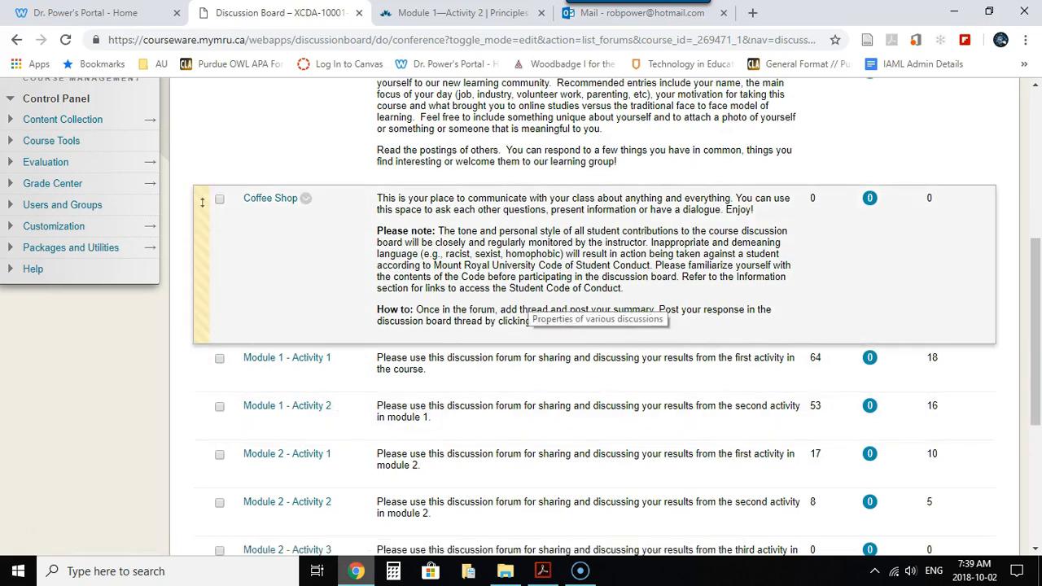
{"action": "scroll", "scroll_direction": "down", "scroll_amount": 3}
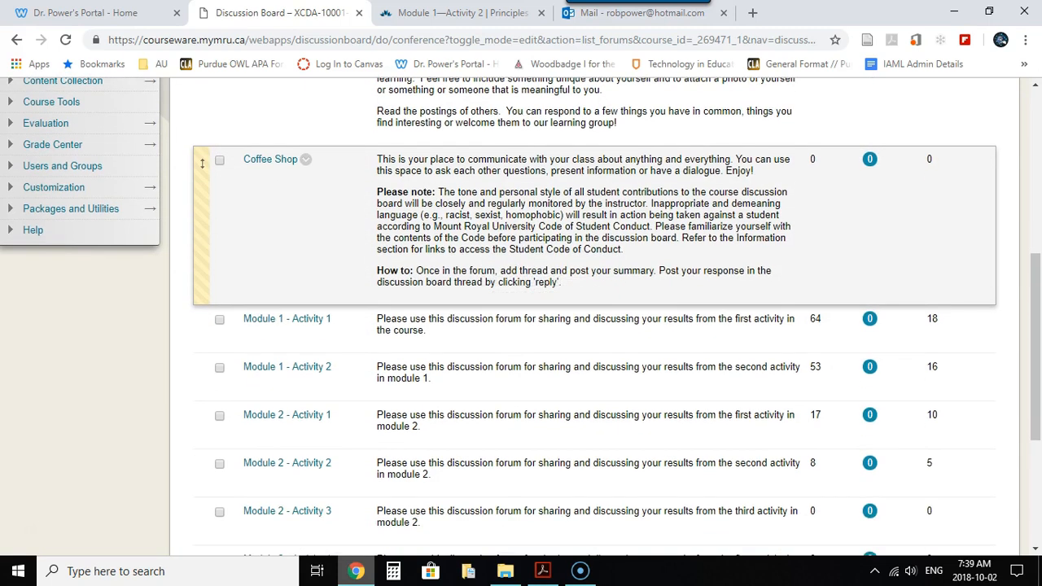
{"action": "scroll", "scroll_direction": "down", "scroll_amount": 3}
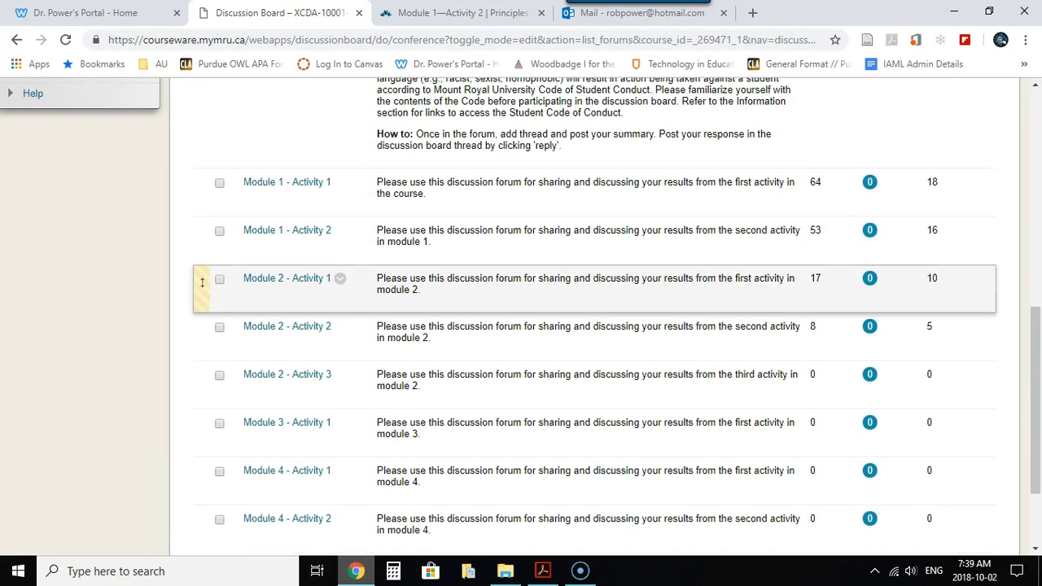
{"action": "left_click", "coordinate": [469, 13]}
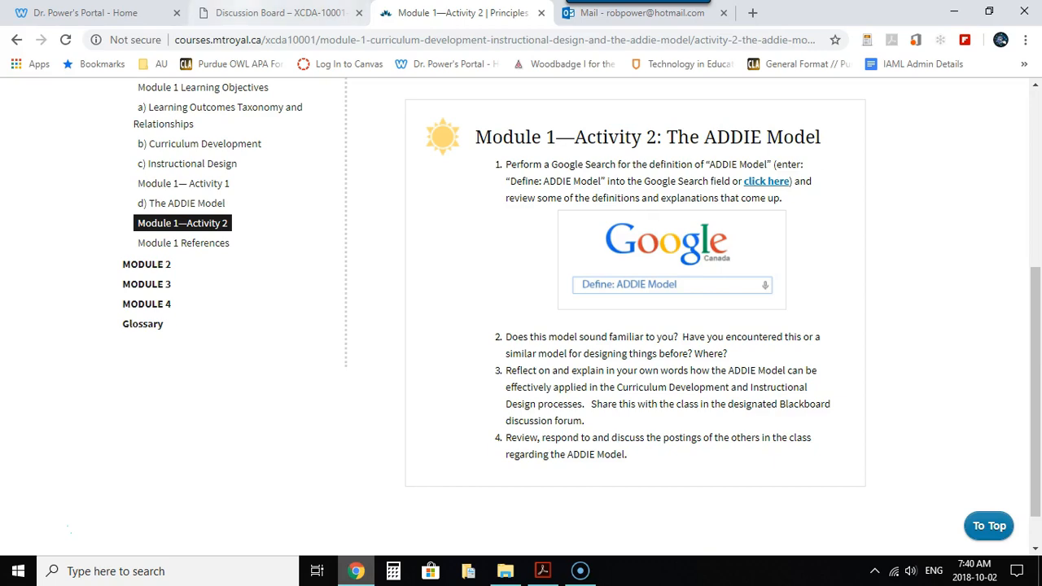
{"action": "left_click", "coordinate": [280, 13]}
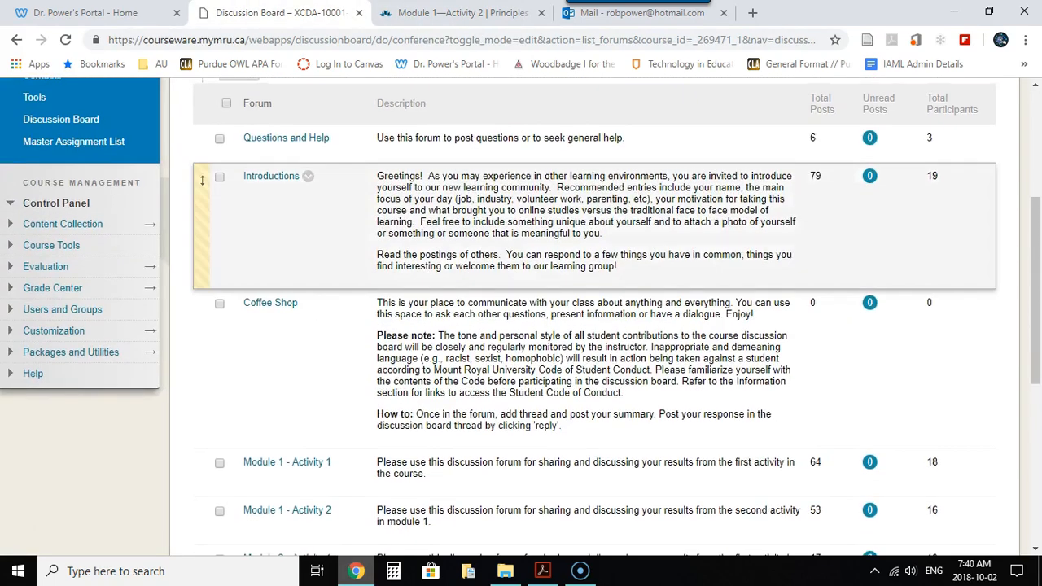
- Go to the course Content area and enter the Assignments folder
{"action": "scroll", "scroll_direction": "up", "scroll_amount": 3}
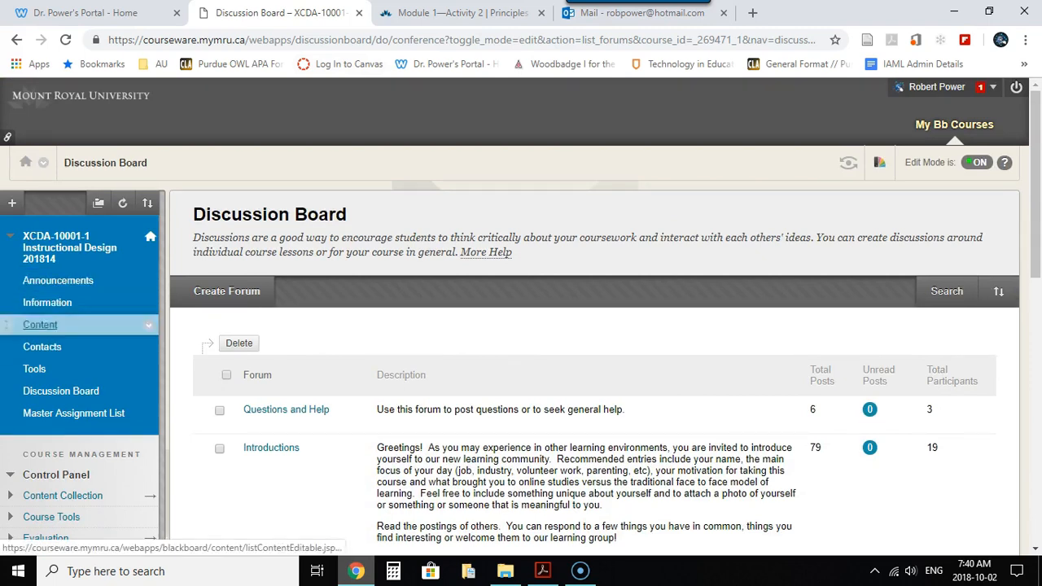
{"action": "left_click", "coordinate": [39, 325]}
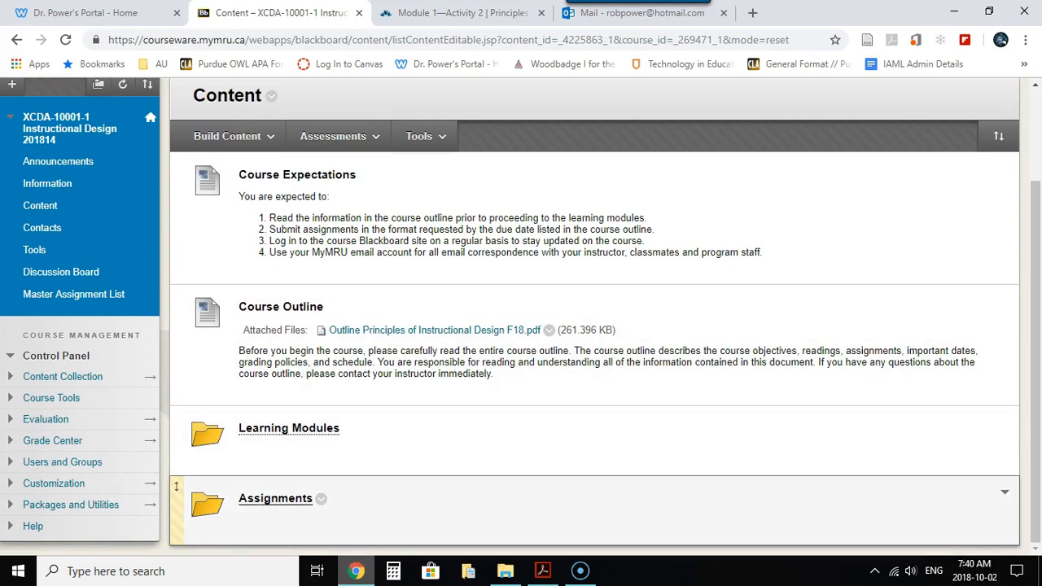
{"action": "left_click", "coordinate": [275, 498]}
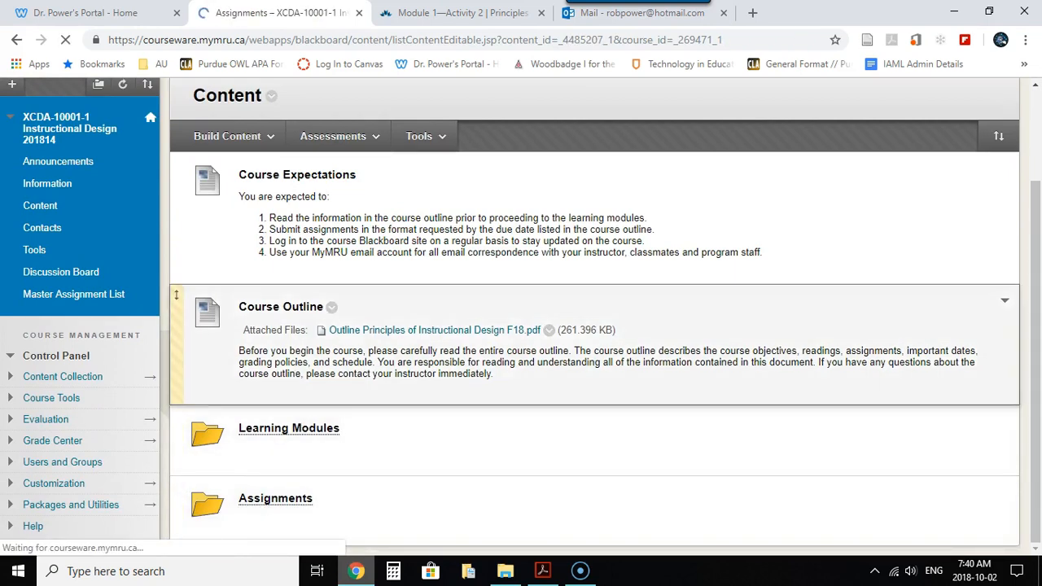
{"action": "left_click", "coordinate": [275, 498]}
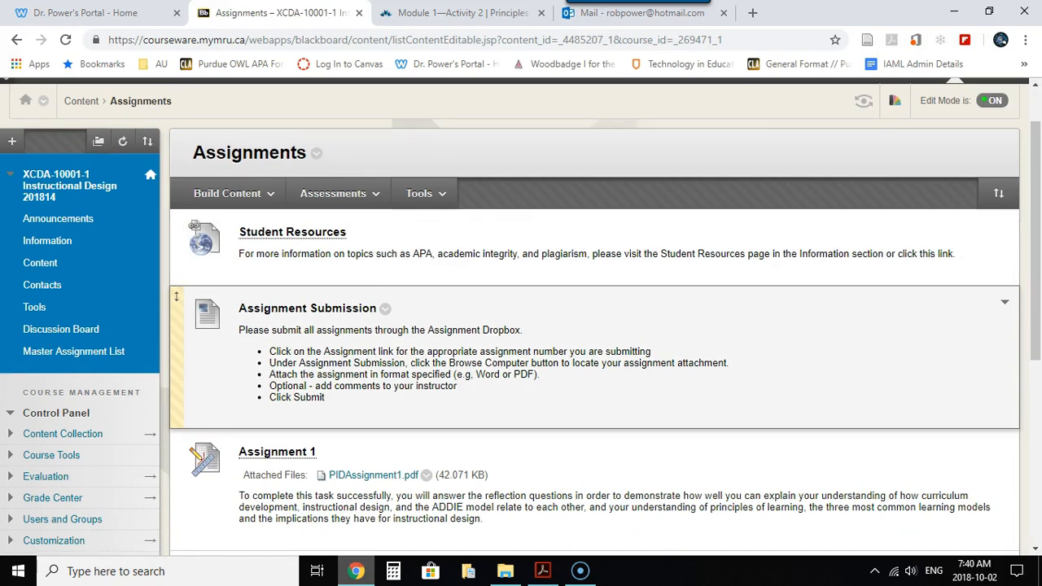
- Read down the submission instructions and the Assignment 1 and Assignment 2 descriptions
{"action": "scroll", "scroll_direction": "down", "scroll_amount": 3}
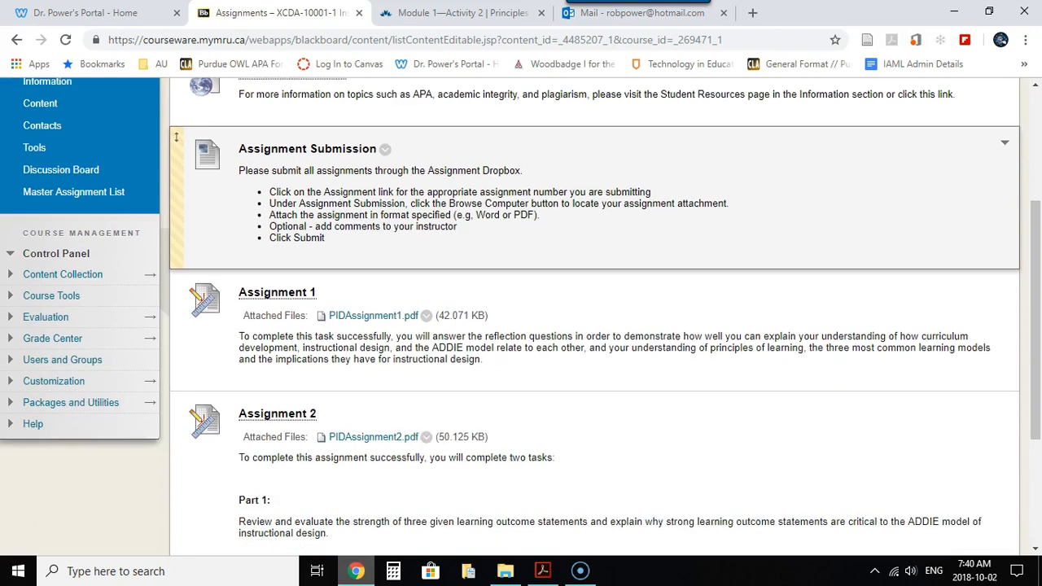
{"action": "scroll", "scroll_direction": "down", "scroll_amount": 3}
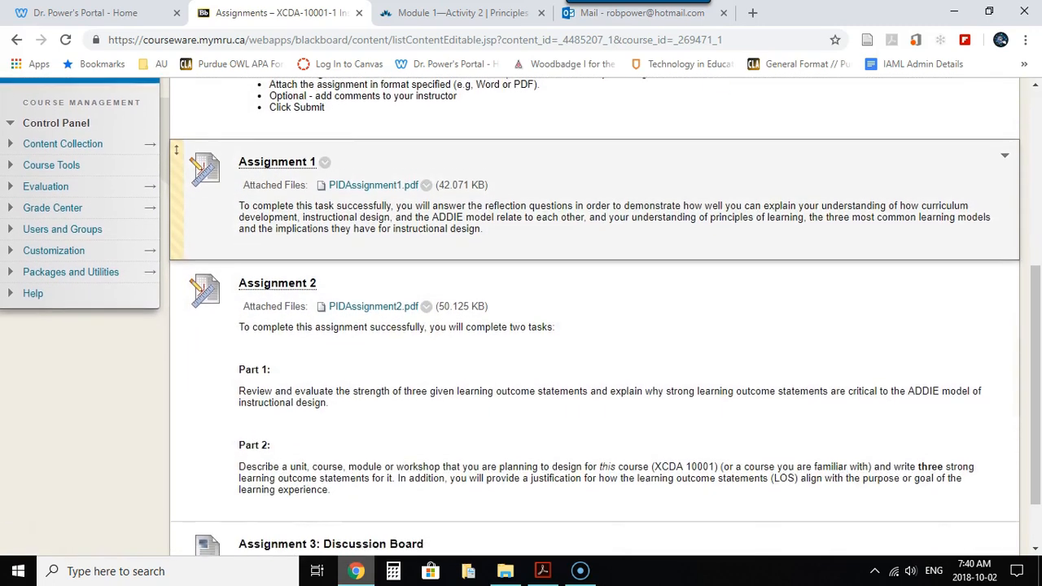
{"action": "scroll", "scroll_direction": "down", "scroll_amount": 3}
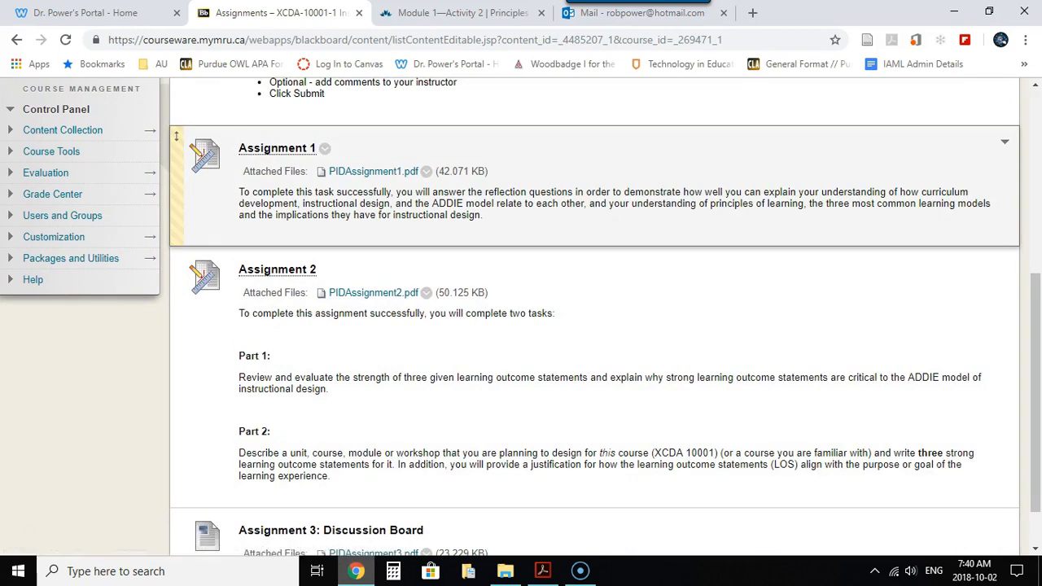
{"action": "scroll", "scroll_direction": "down", "scroll_amount": 3}
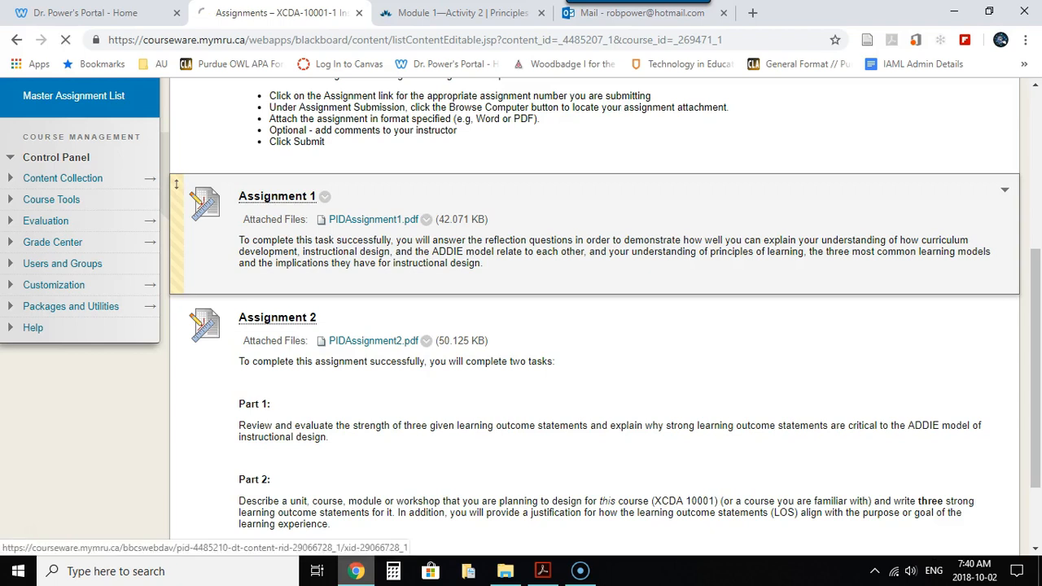
{"action": "left_click", "coordinate": [276, 195]}
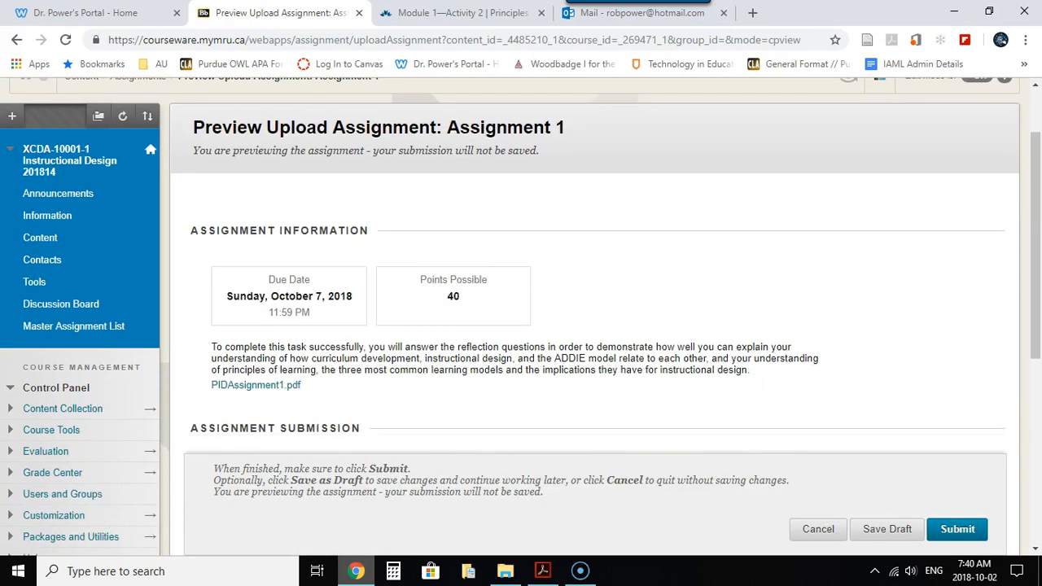
{"action": "scroll", "scroll_direction": "down", "scroll_amount": 3}
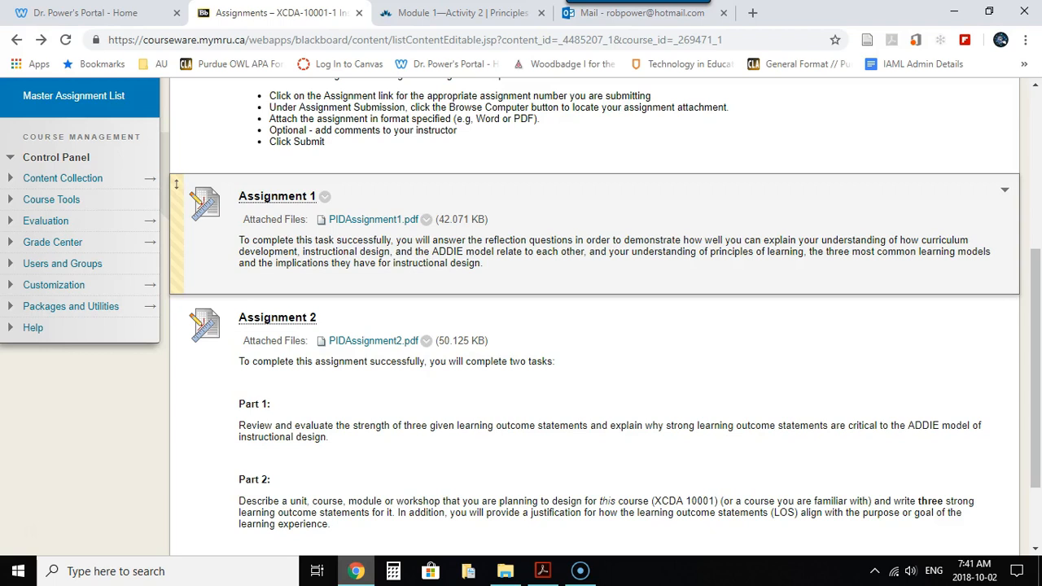
{"action": "scroll", "scroll_direction": "up", "scroll_amount": 3}
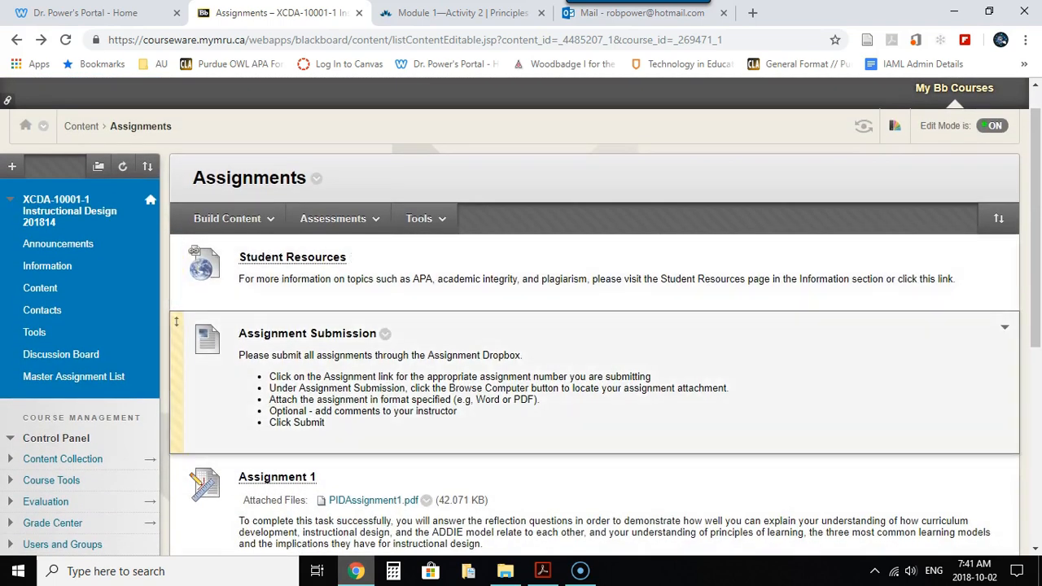
- Revisit the Discussion Board, then return to the course outline PDF at its first page
{"action": "left_click", "coordinate": [59, 355]}
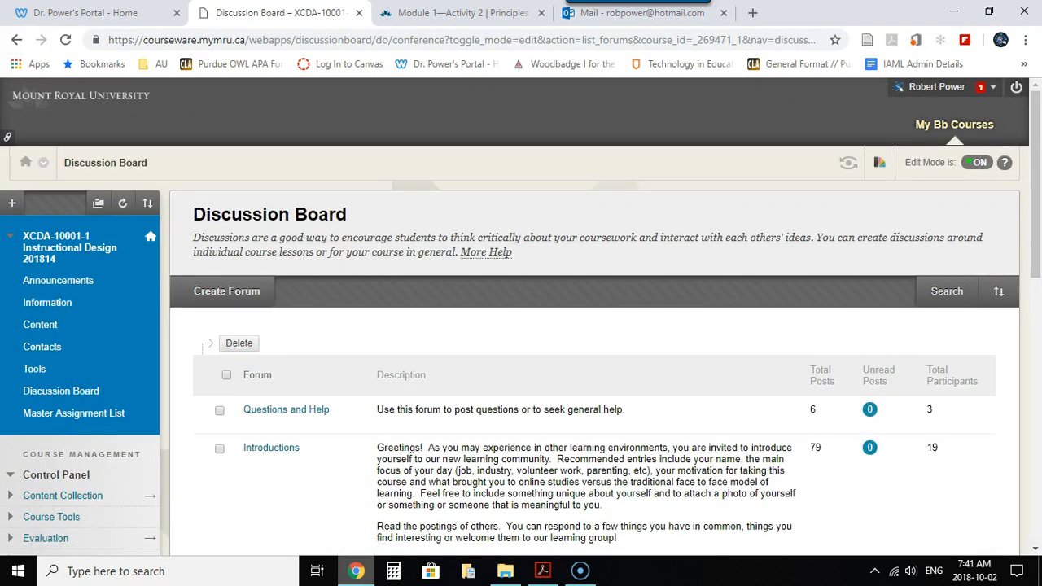
{"action": "mouse_move", "coordinate": [287, 410]}
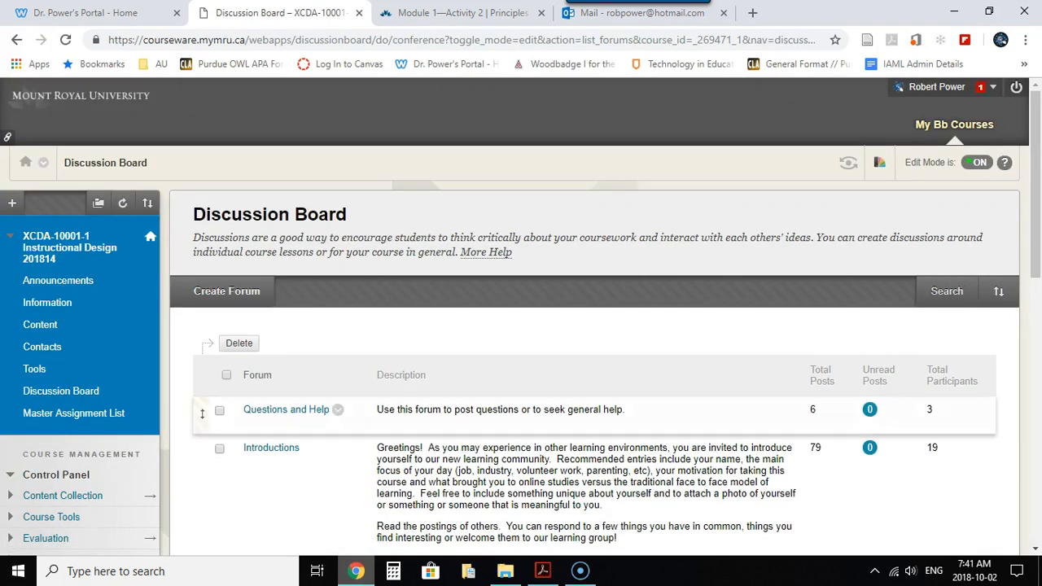
{"action": "mouse_move", "coordinate": [286, 410]}
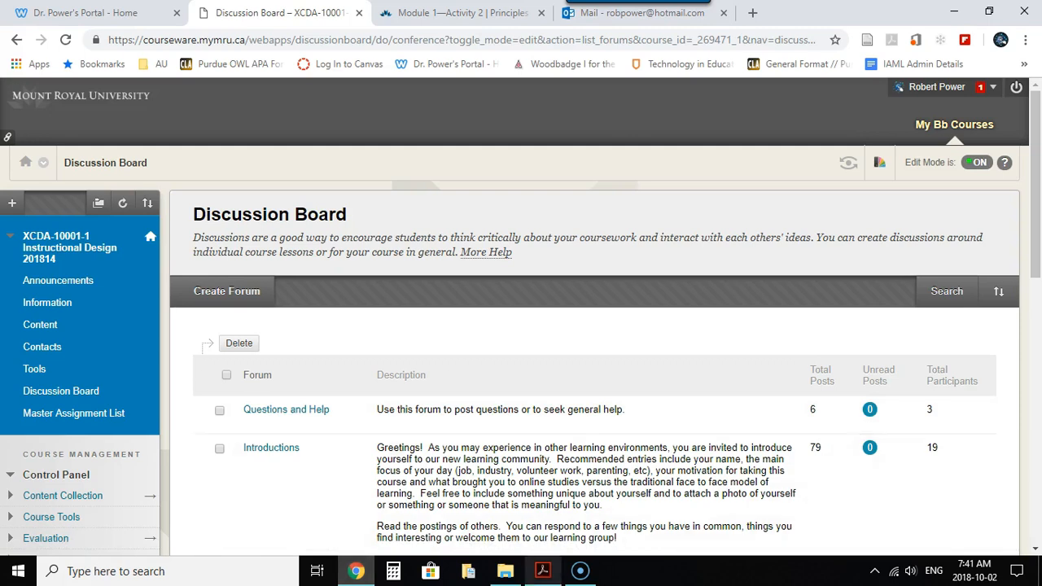
{"action": "left_click", "coordinate": [542, 571]}
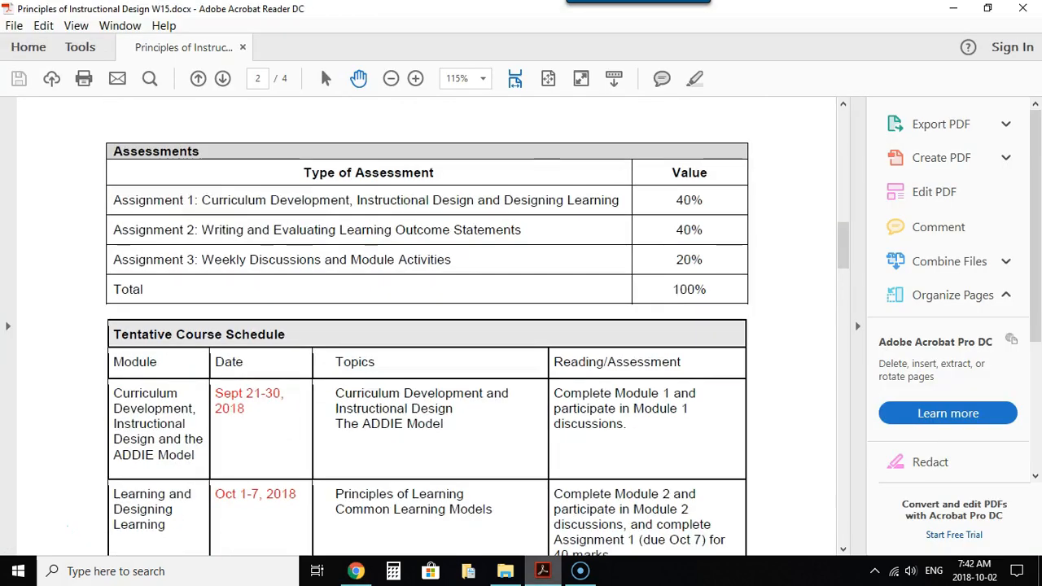
{"action": "left_click", "coordinate": [197, 78]}
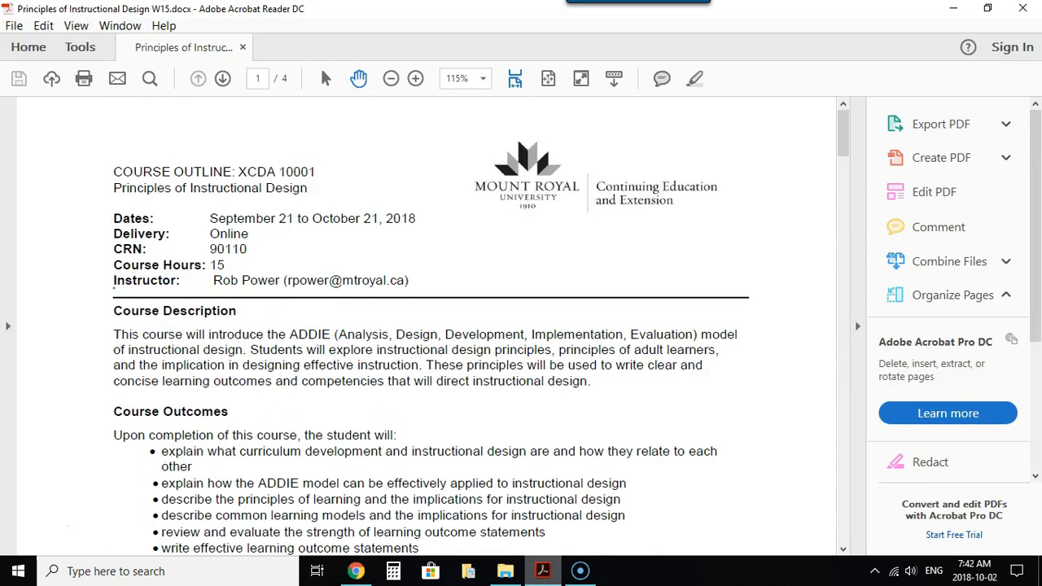